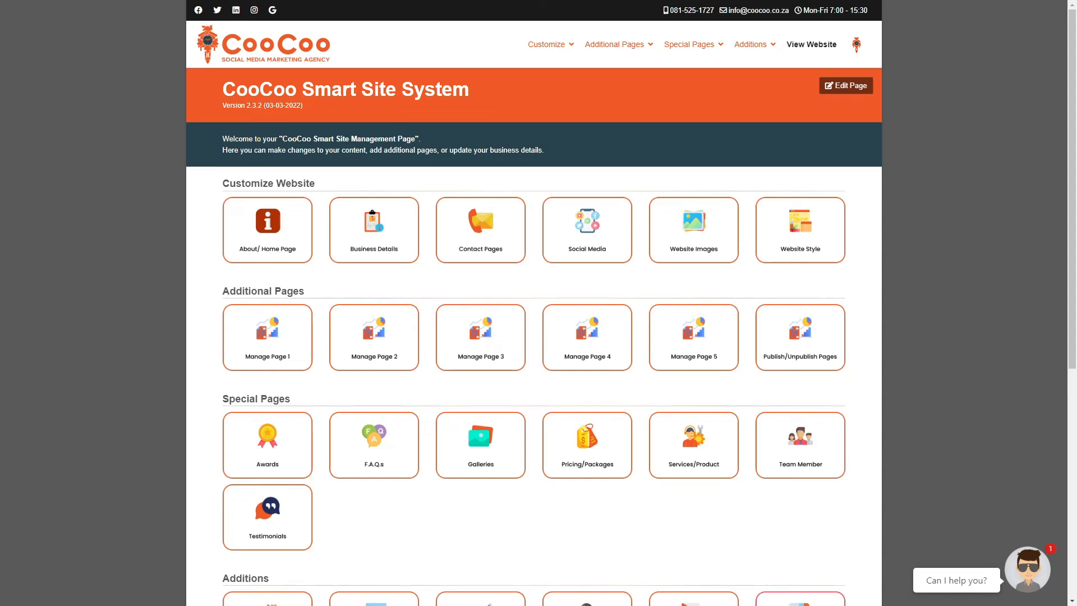
- Scroll the management dashboard down to the Additions section
scroll(down, 3)
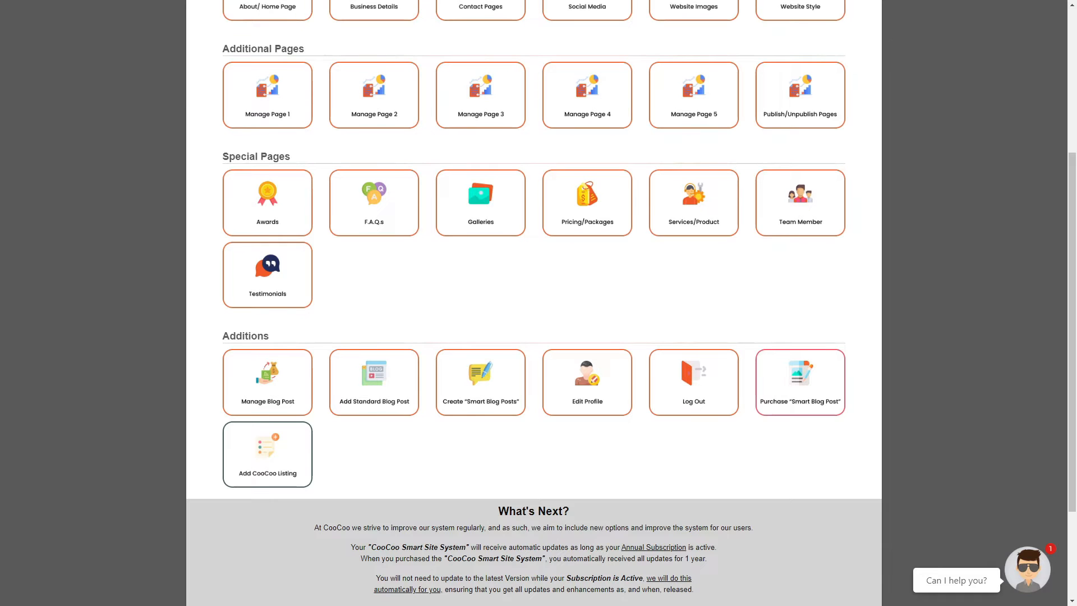
mouse_move(500, 304)
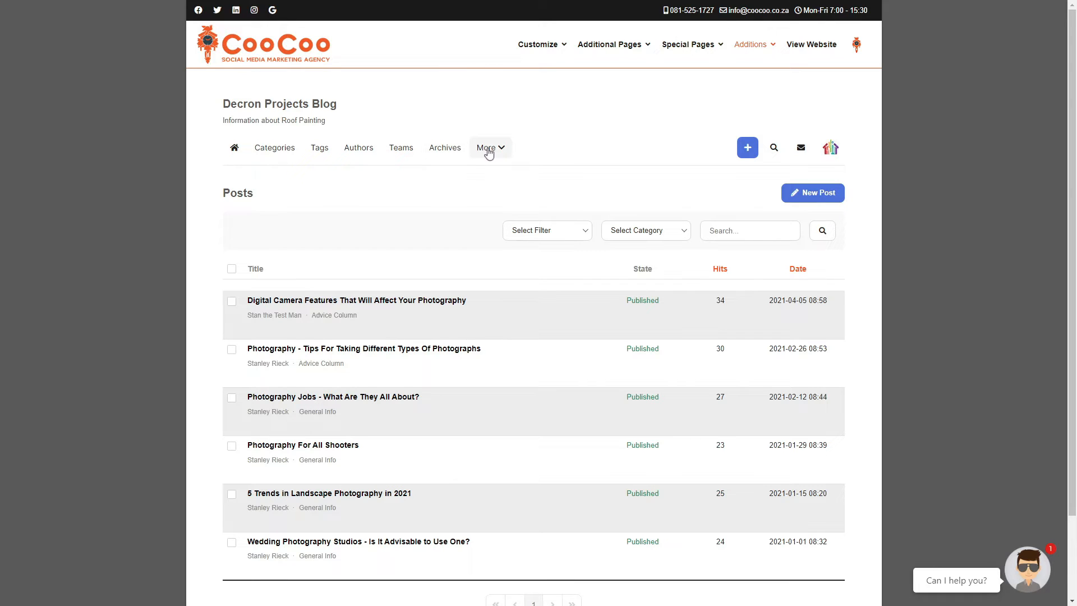
click(490, 147)
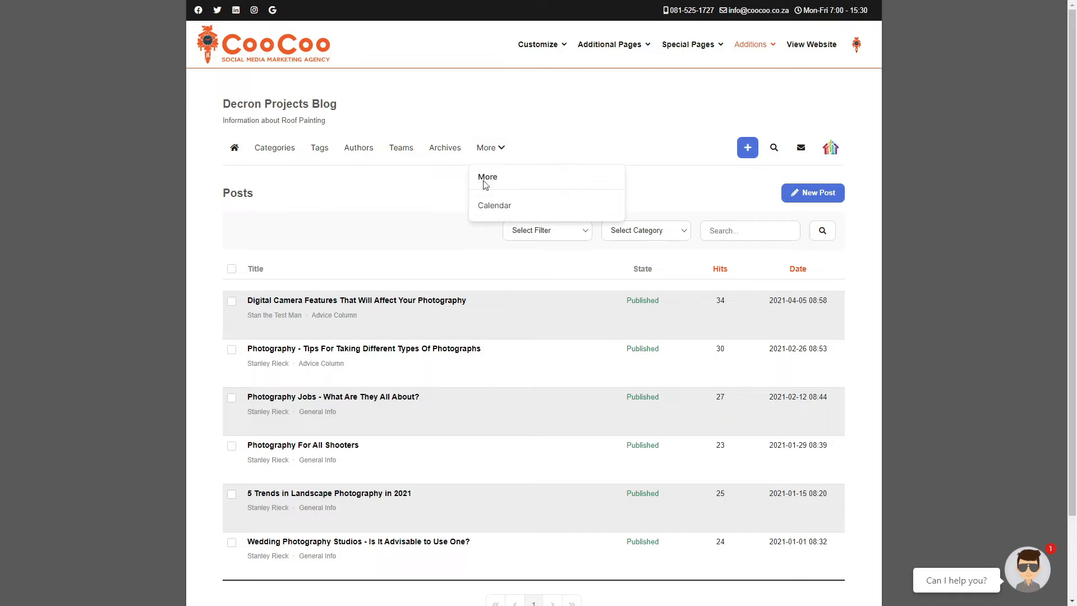
click(830, 147)
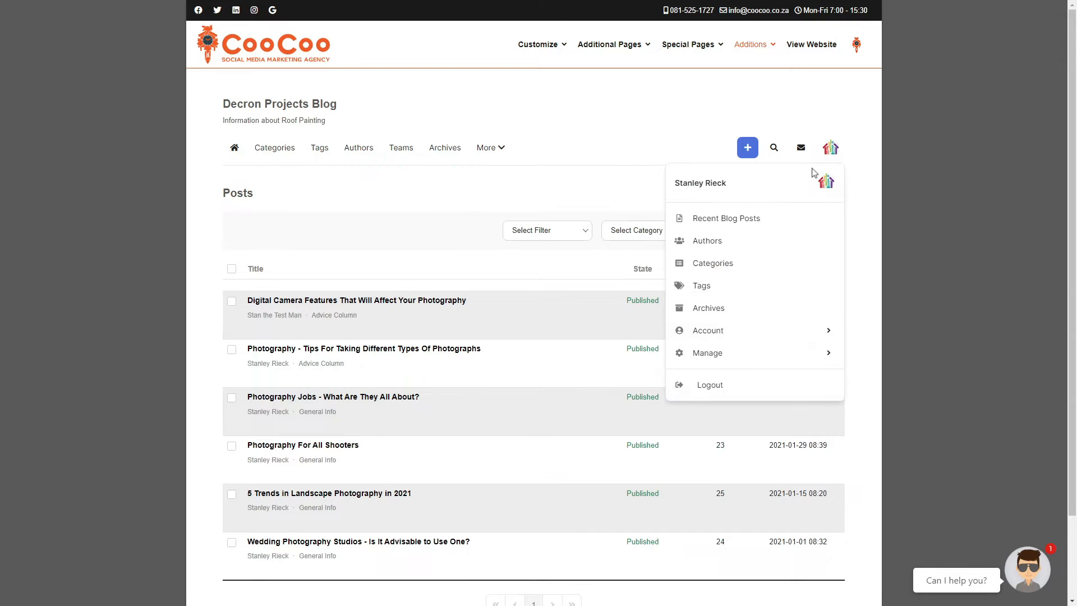
click(708, 329)
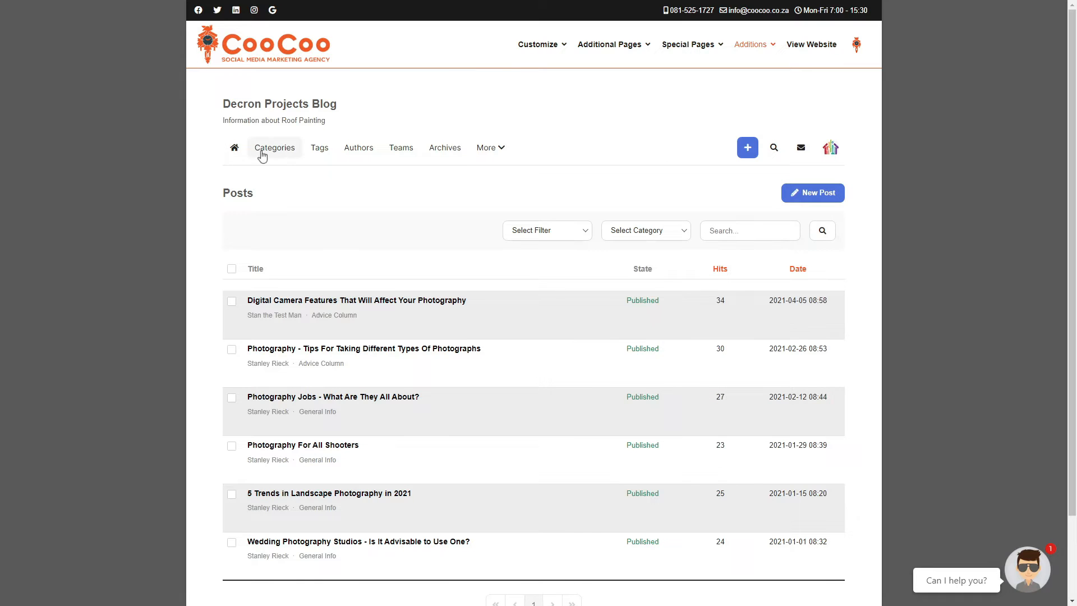
mouse_move(320, 148)
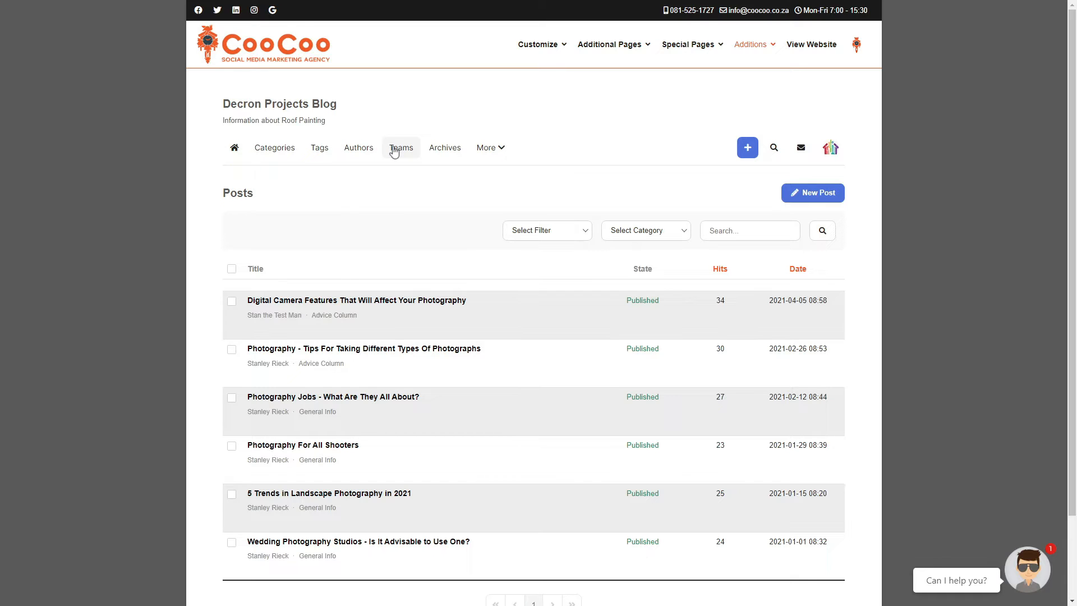
mouse_move(233, 147)
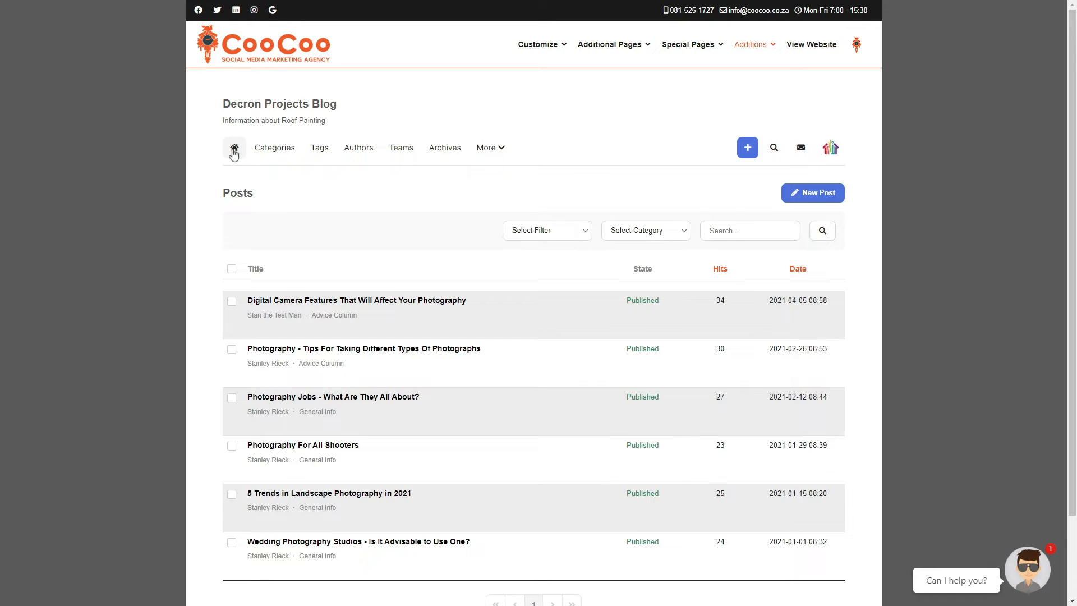
- Visit the blog's front page, then its Categories page, then its Tags page
click(356, 301)
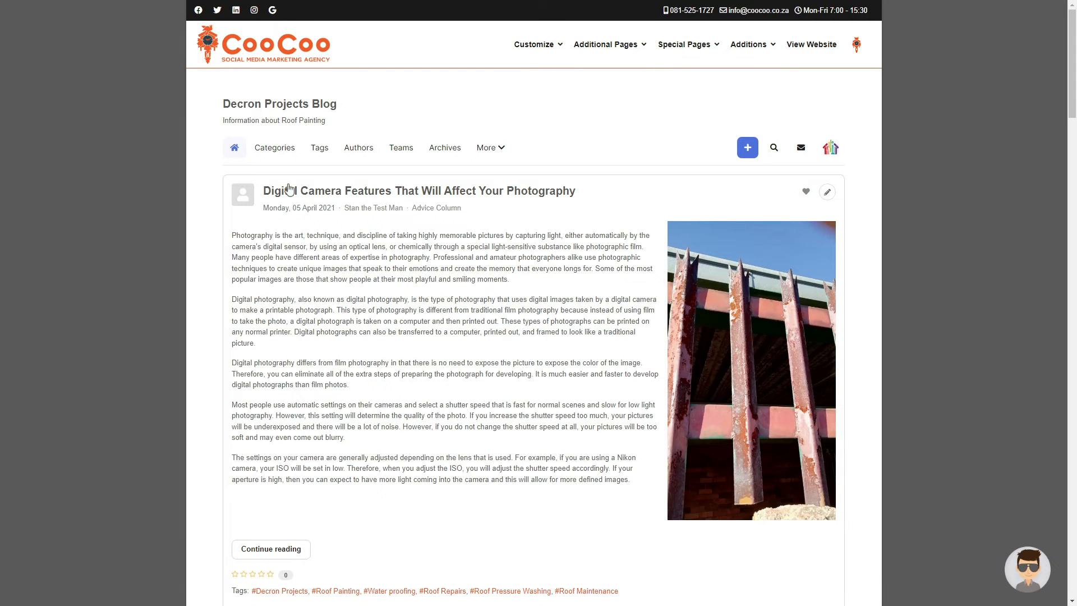
mouse_move(391, 464)
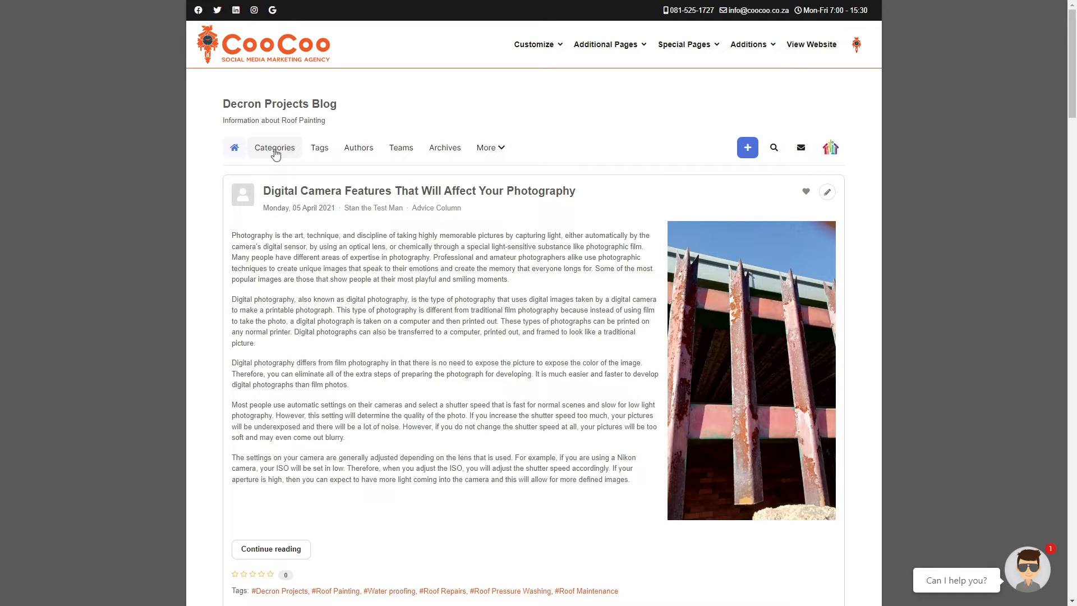
click(274, 148)
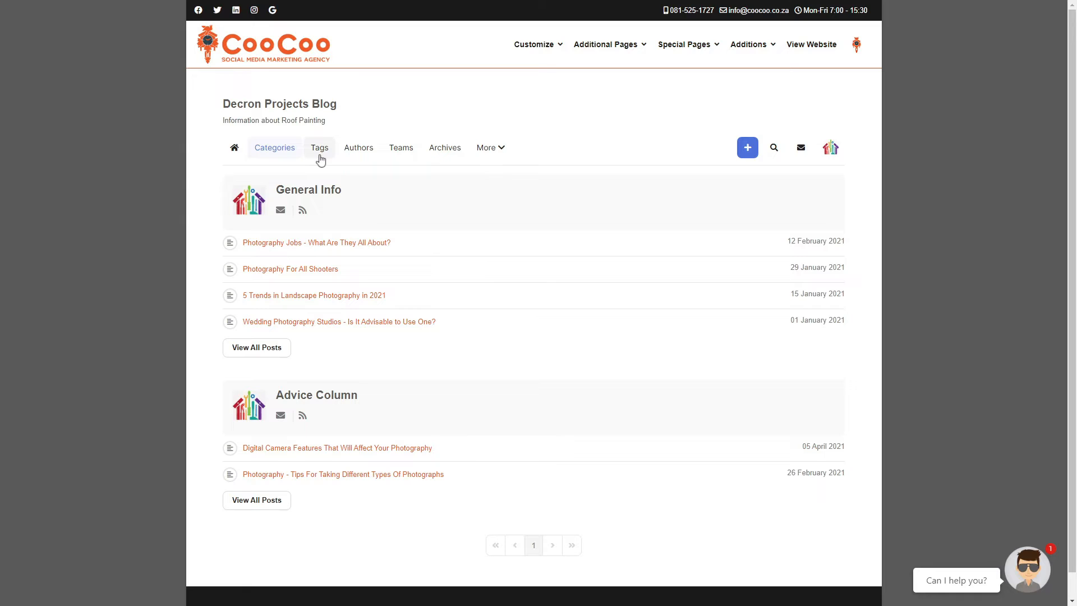
click(320, 147)
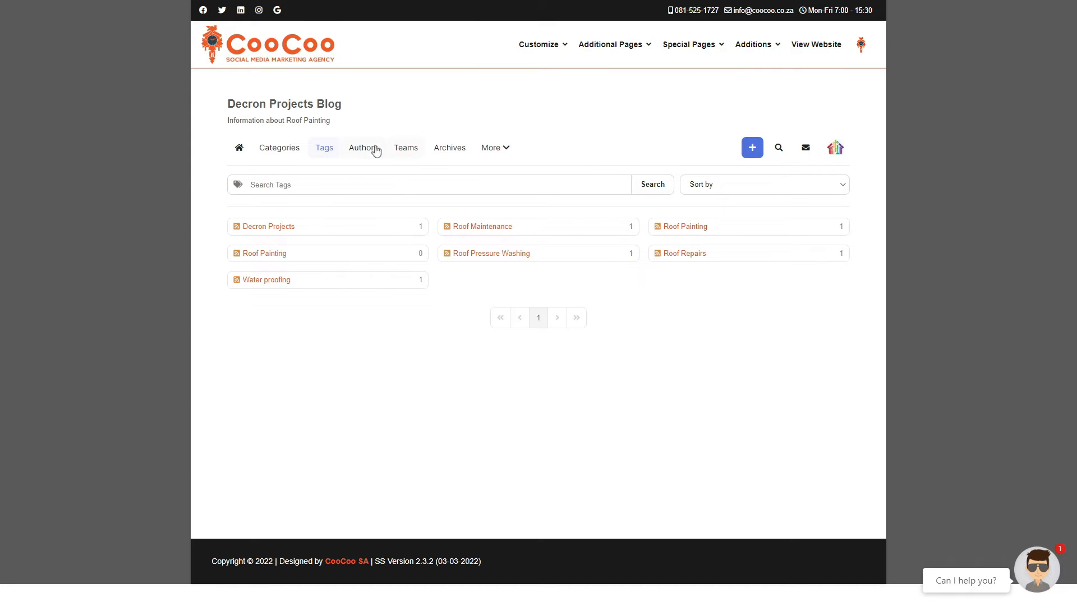
mouse_move(308, 204)
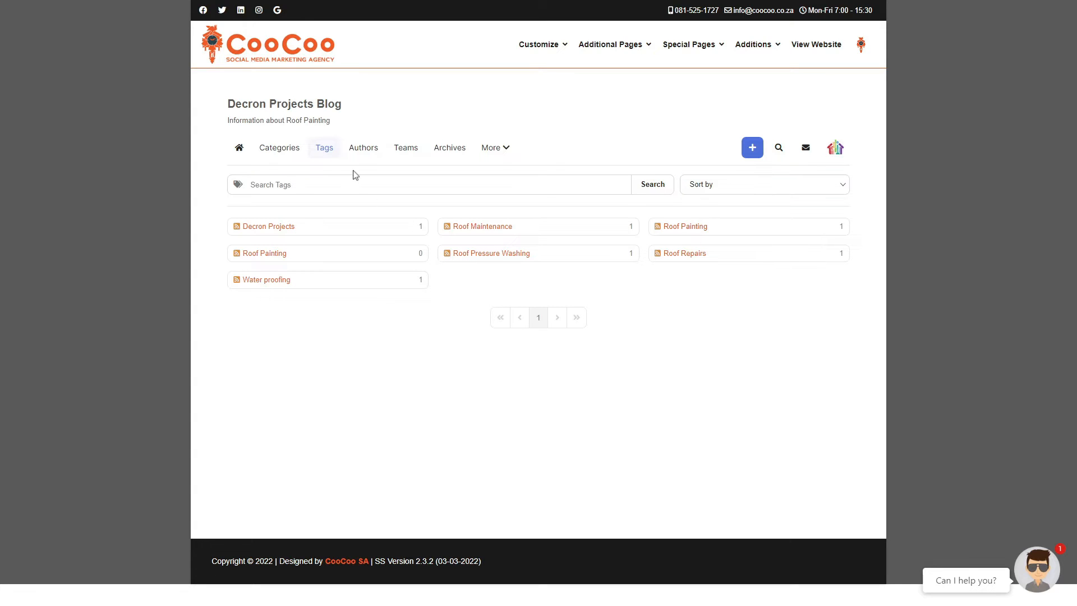
mouse_move(364, 148)
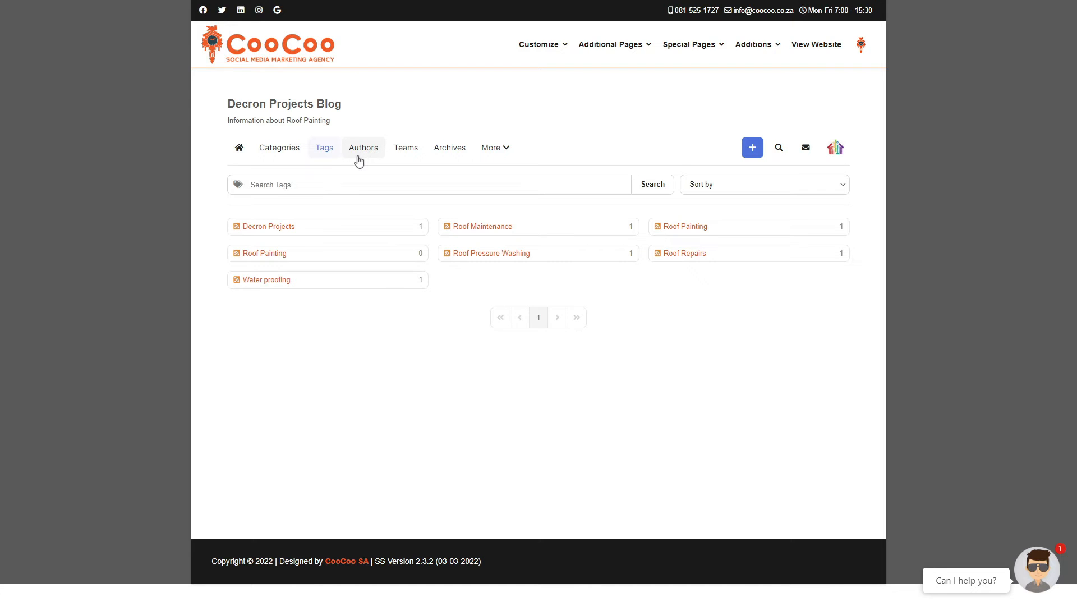
- From the Authors page, open the Digital Camera Features post in the editor
click(362, 147)
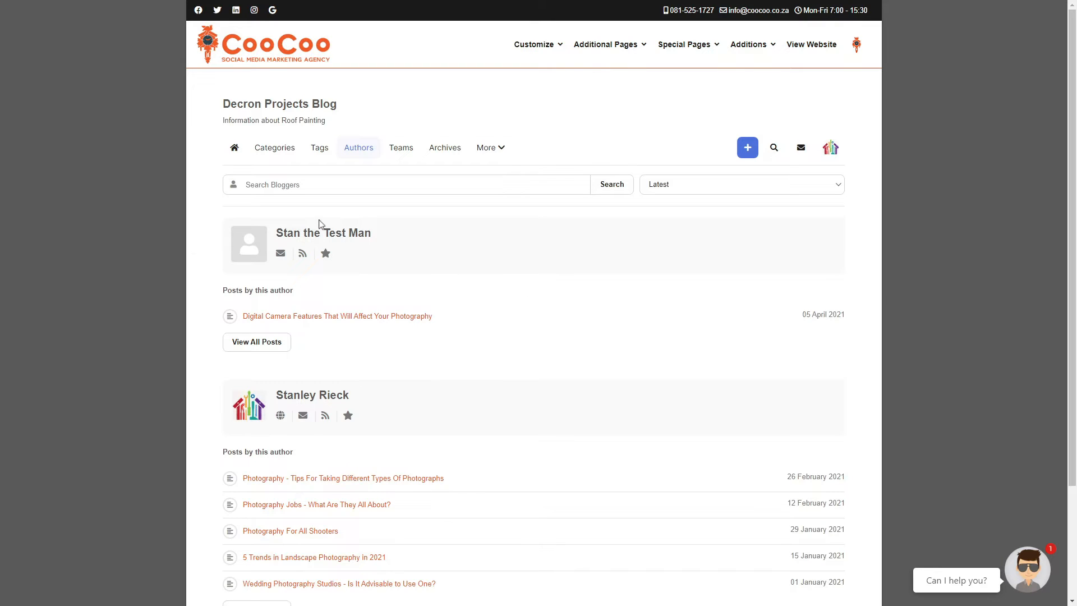
mouse_move(279, 373)
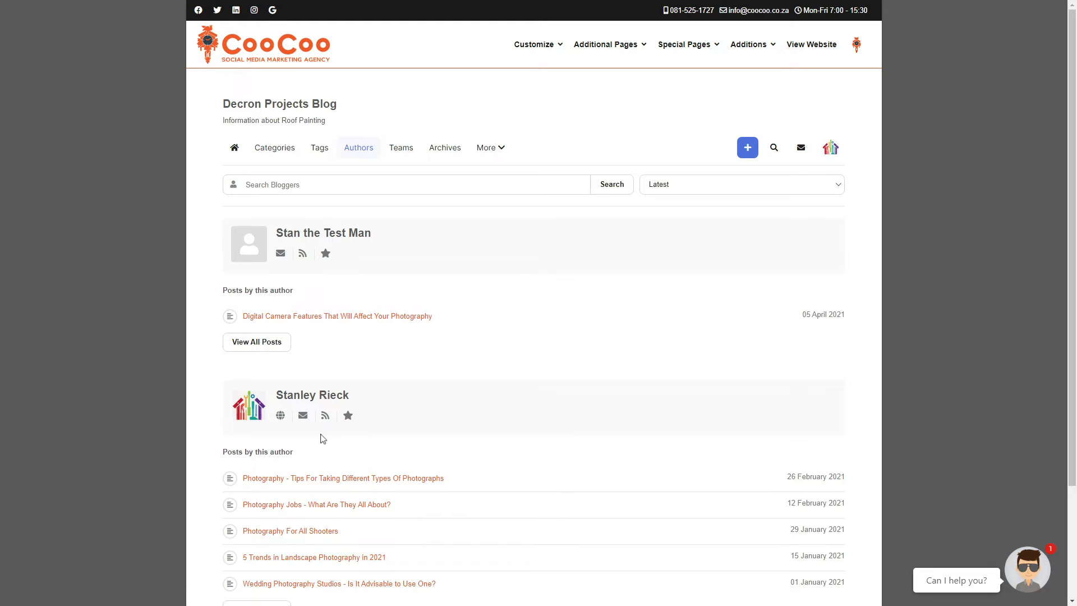
mouse_move(386, 348)
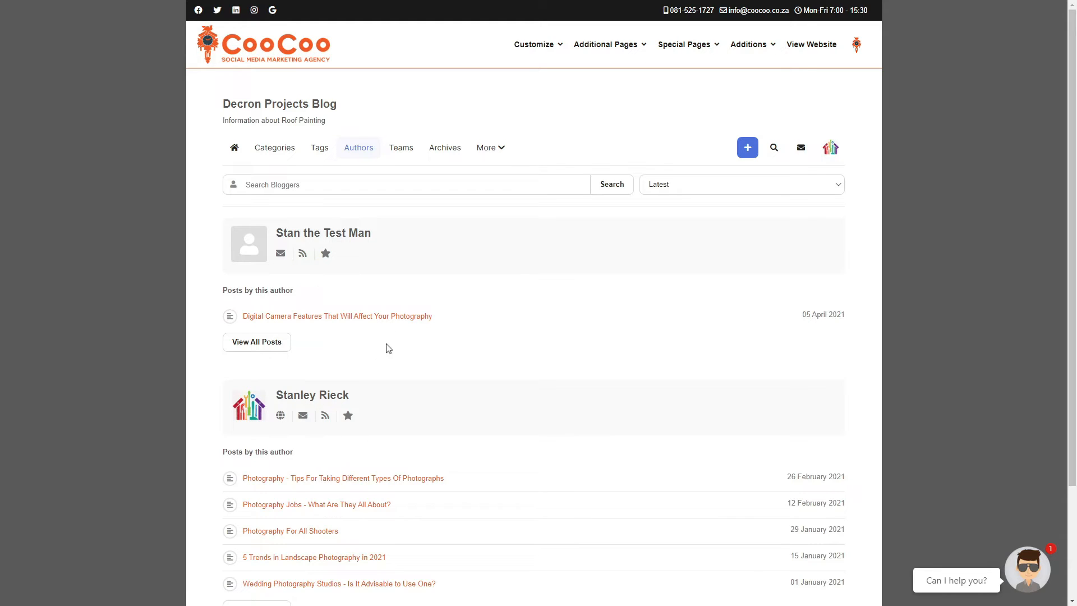
mouse_move(411, 493)
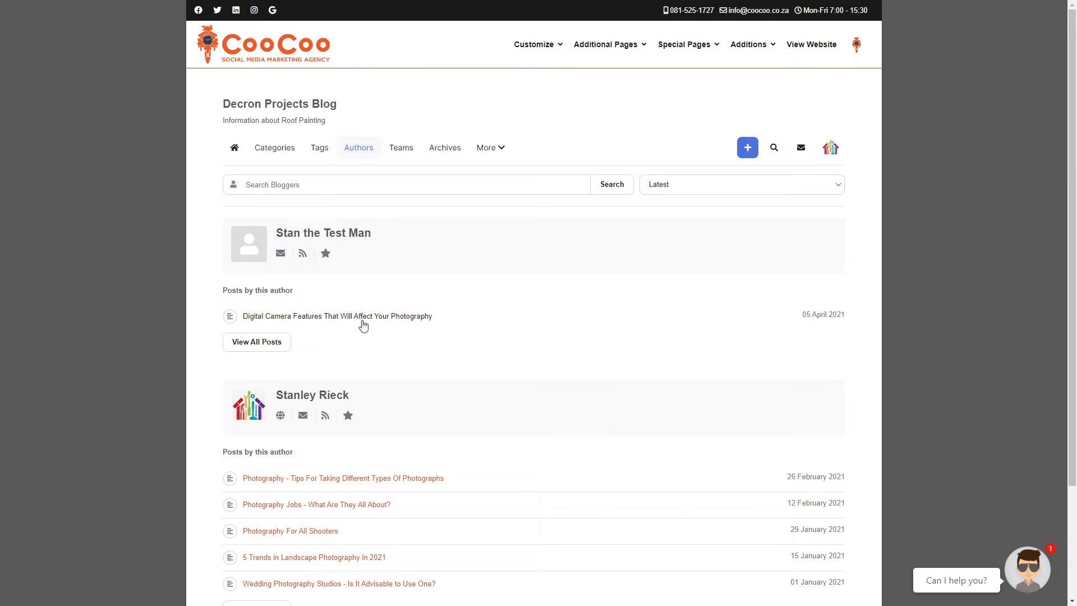
click(338, 317)
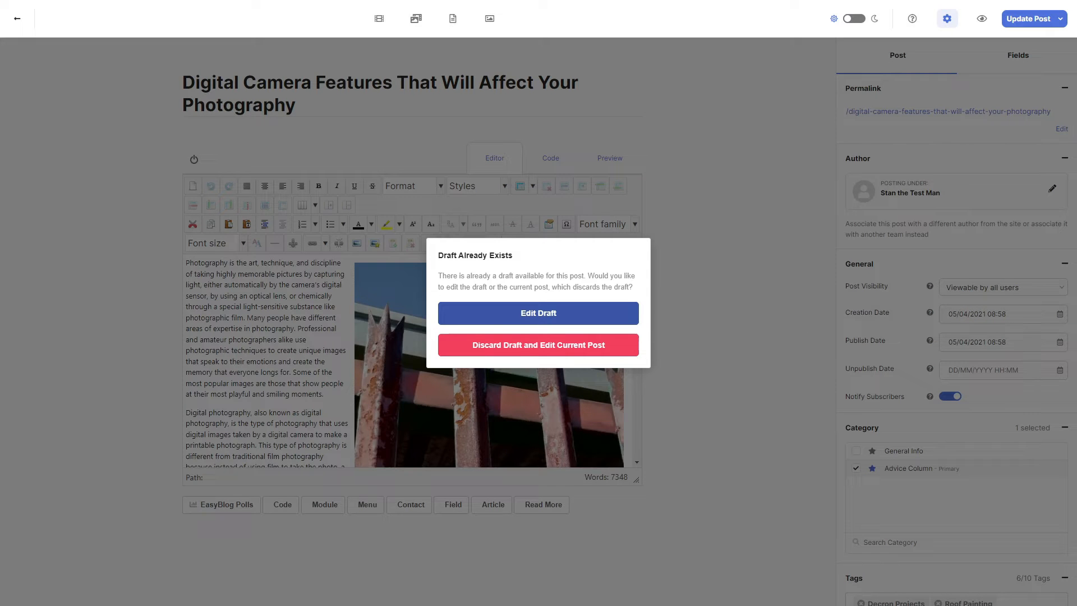
click(537, 345)
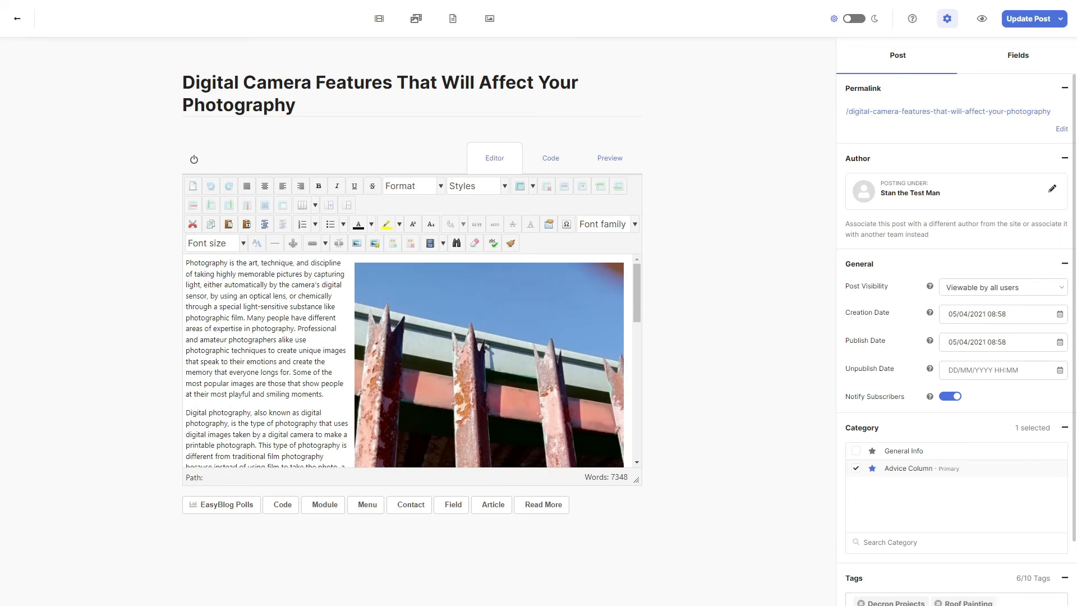
click(1051, 189)
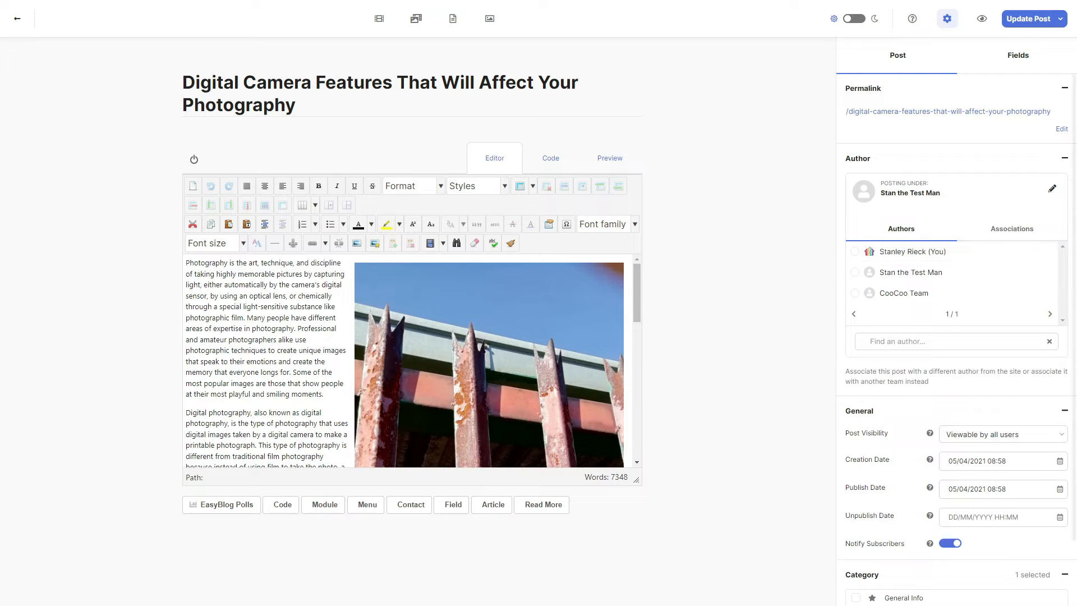
click(855, 251)
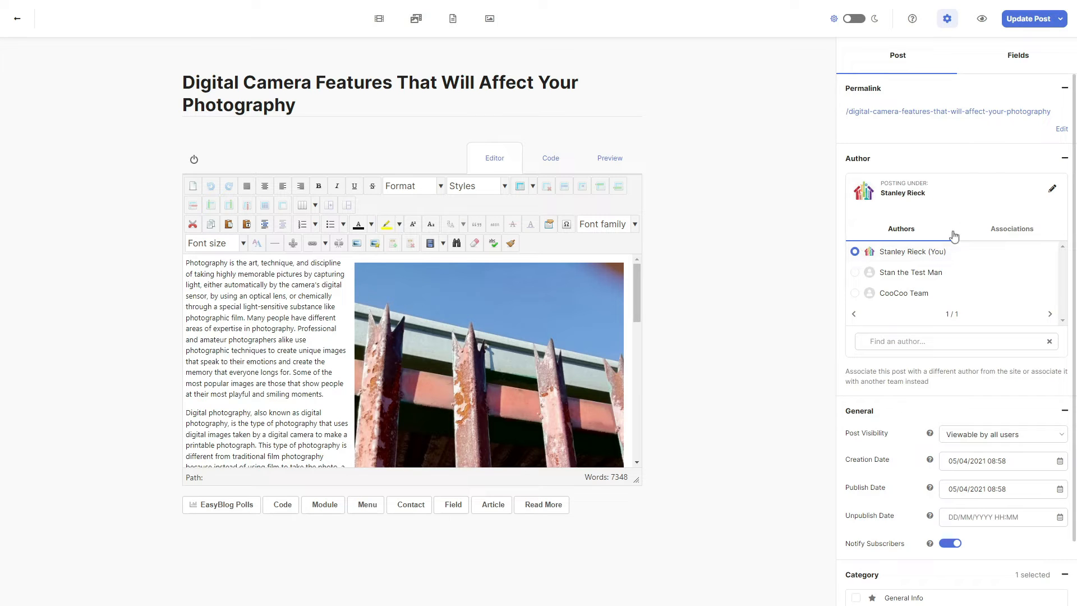
click(1061, 20)
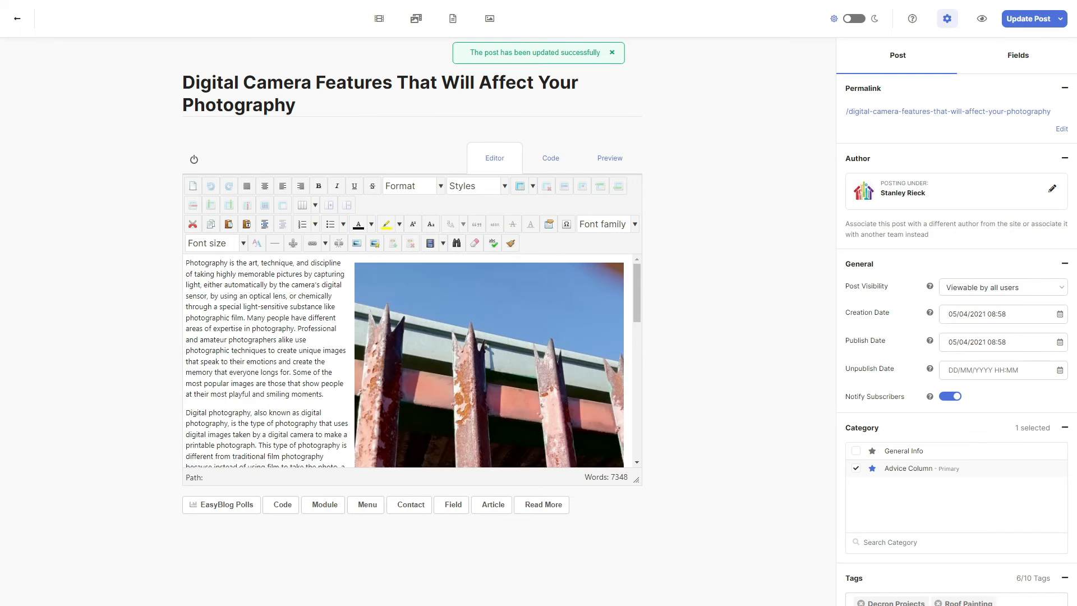
mouse_move(17, 20)
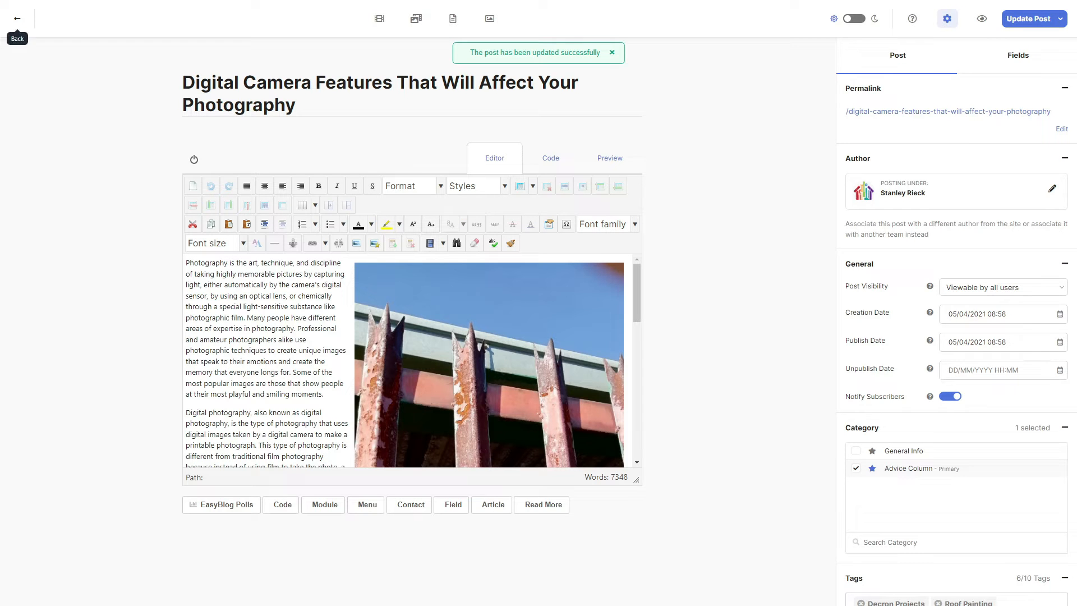
mouse_move(944, 117)
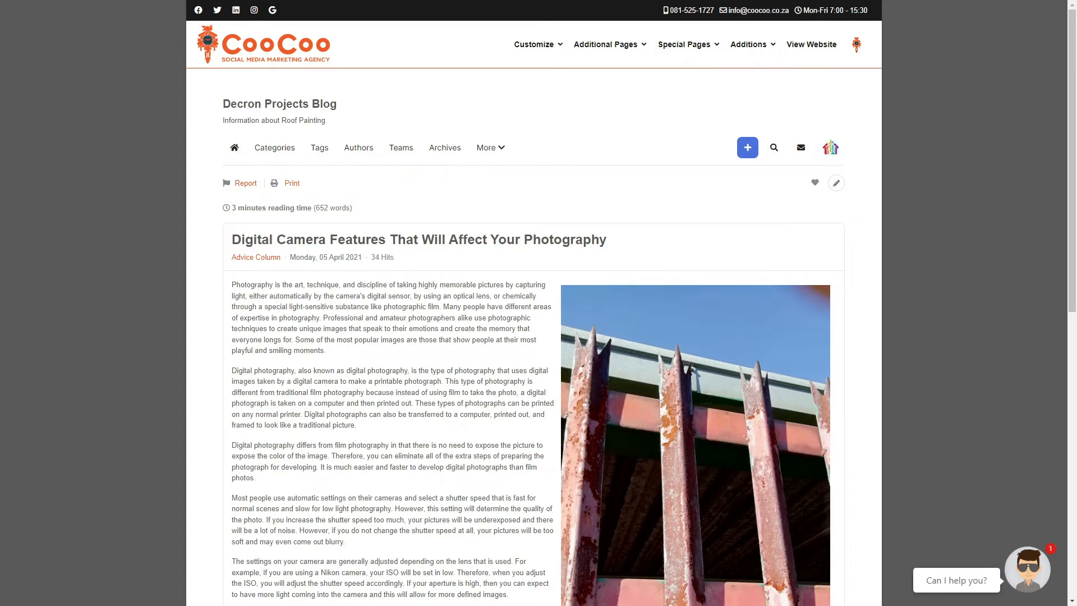
- Visit the Teams and Archives pages, then expand the More dropdown showing Calendar
click(400, 147)
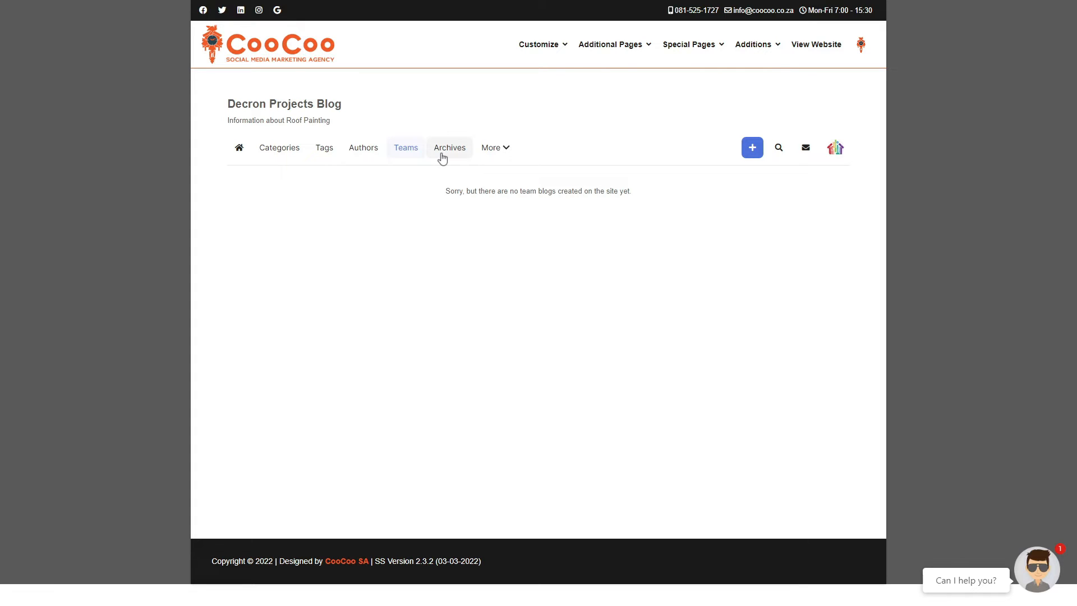
click(449, 147)
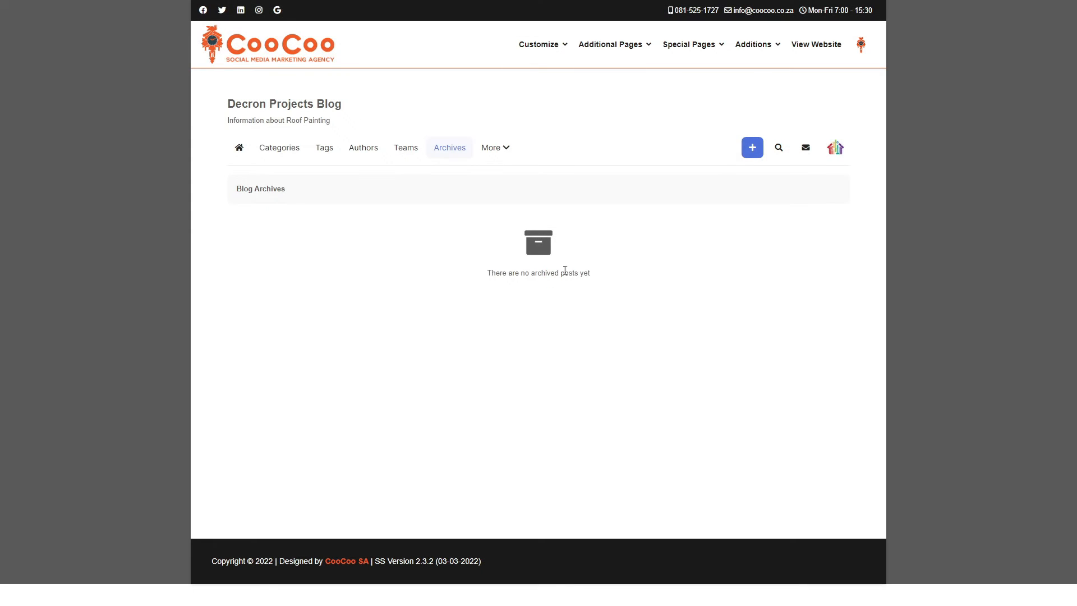
triple_click(538, 272)
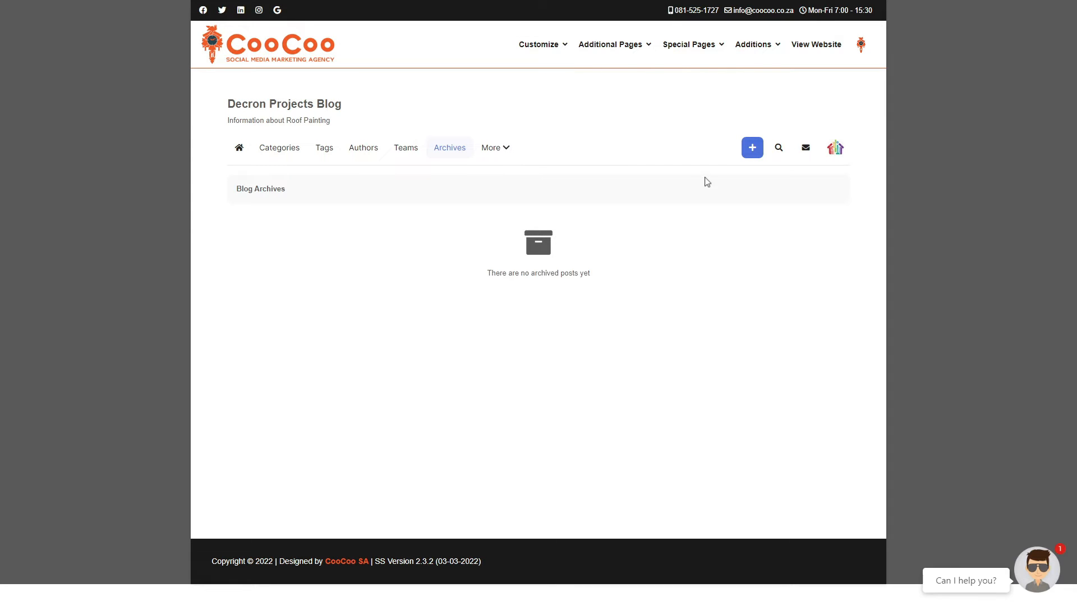
mouse_move(685, 246)
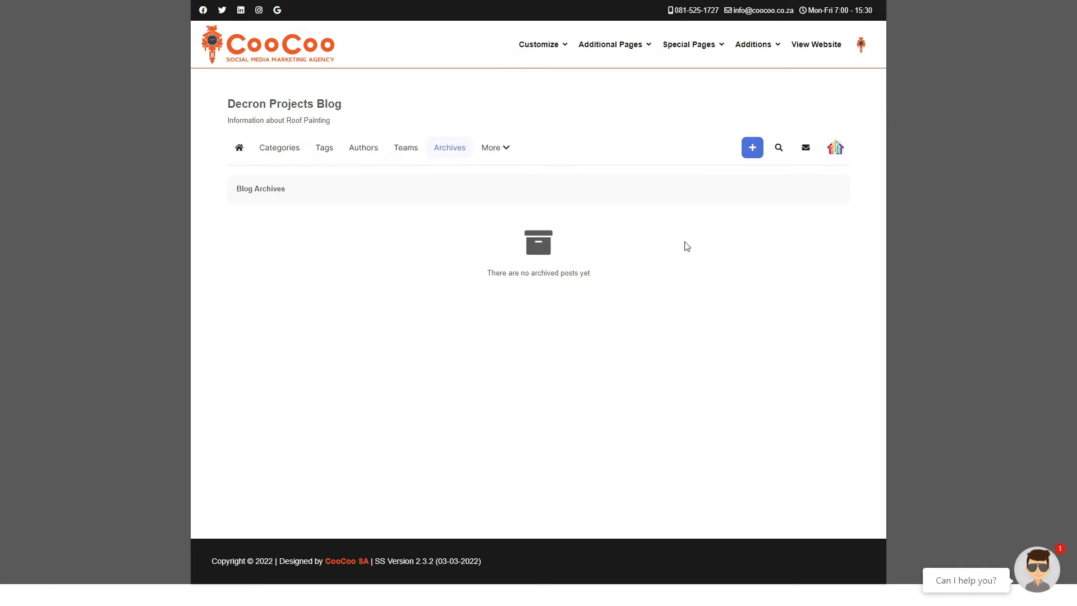
click(494, 147)
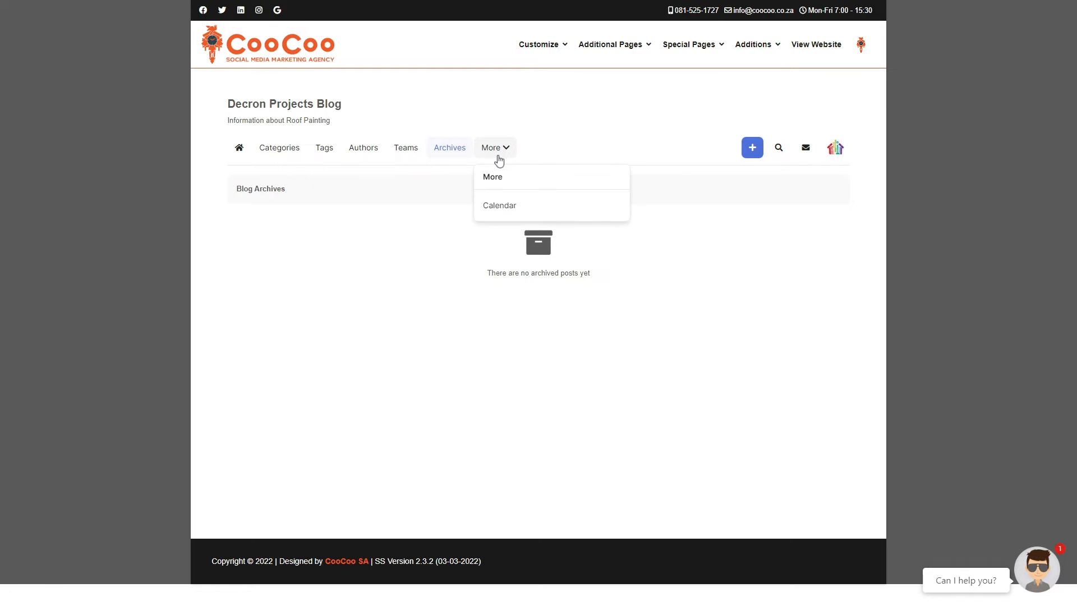
mouse_move(499, 205)
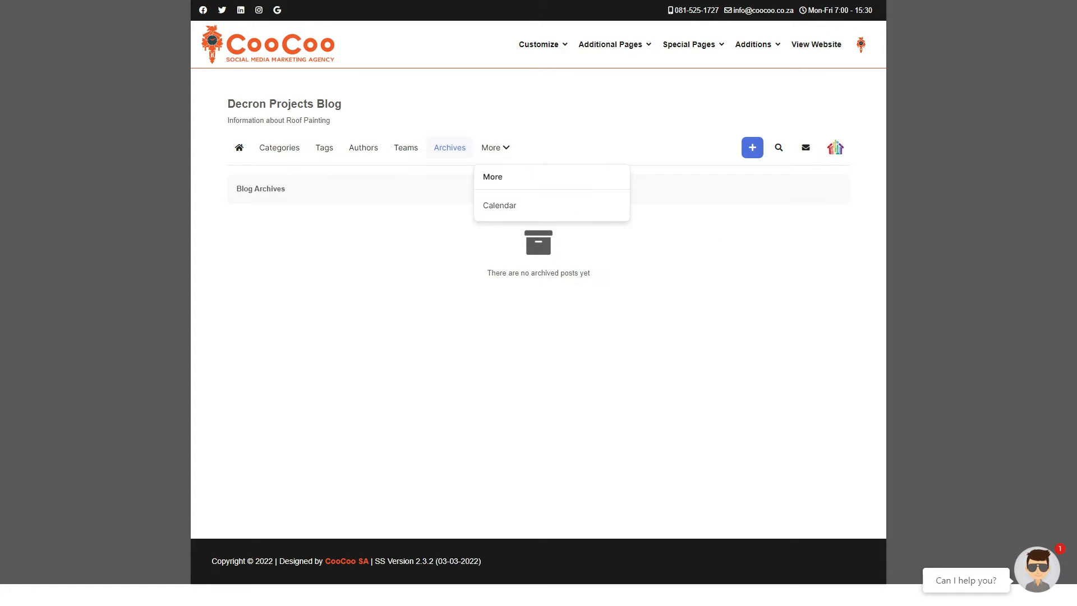
- Show the March 2022 calendar view and preview the Create New options
click(499, 204)
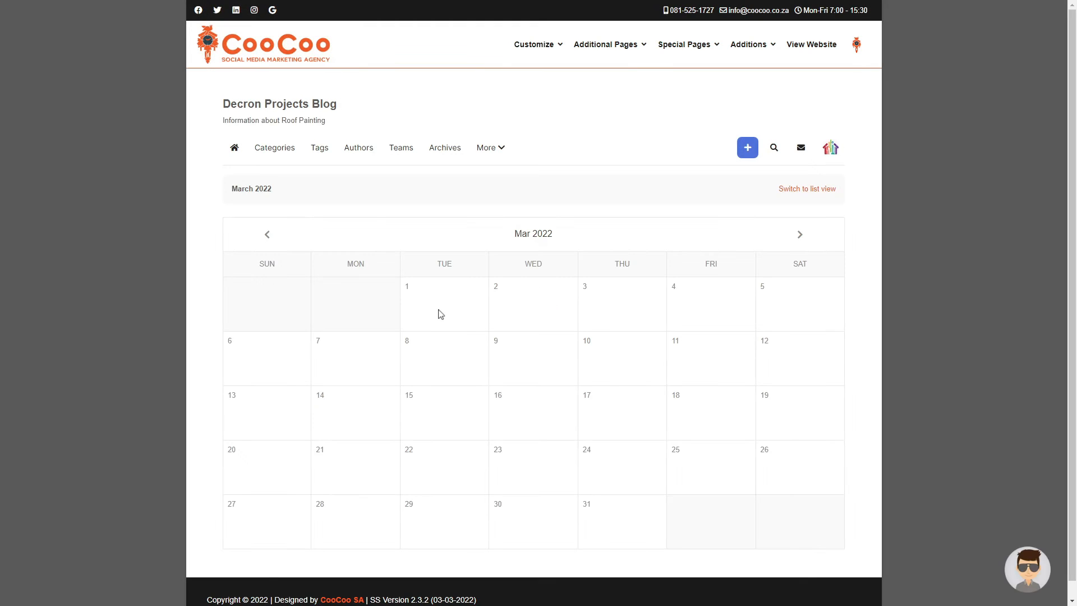
mouse_move(692, 322)
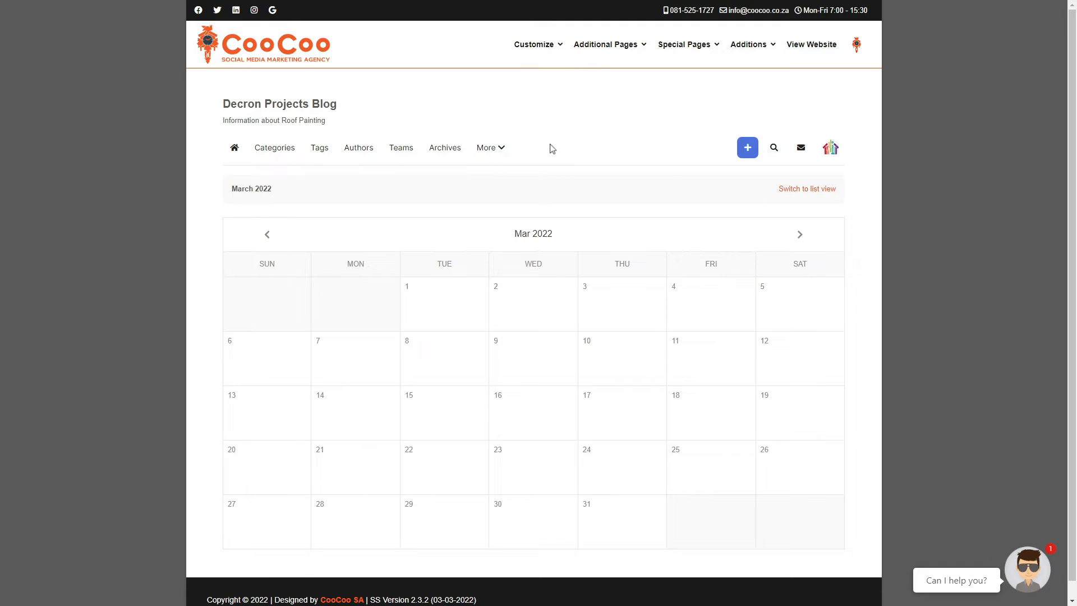
mouse_move(633, 167)
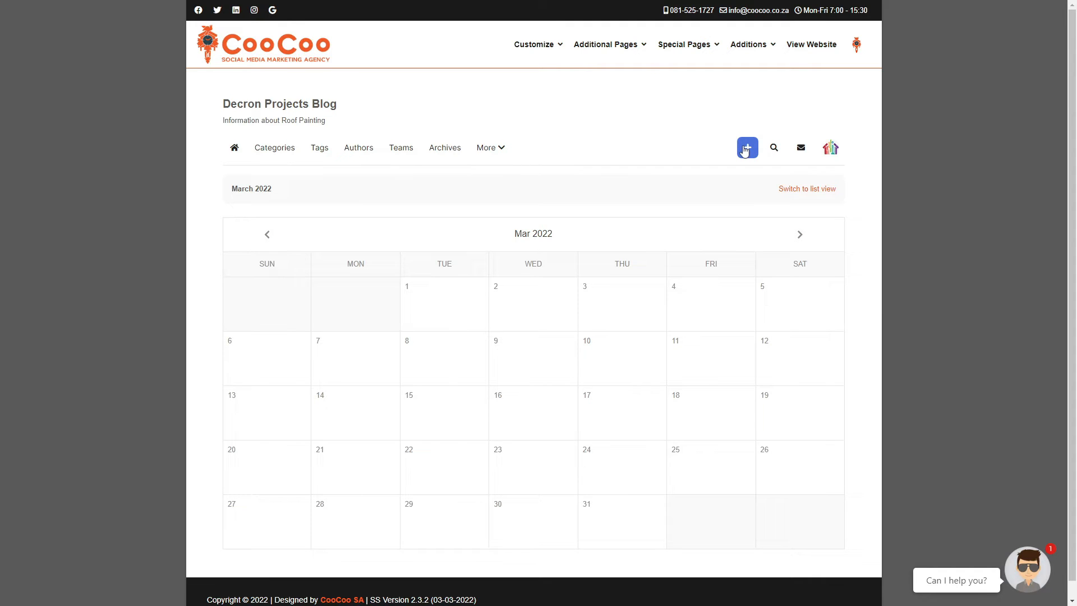
click(747, 148)
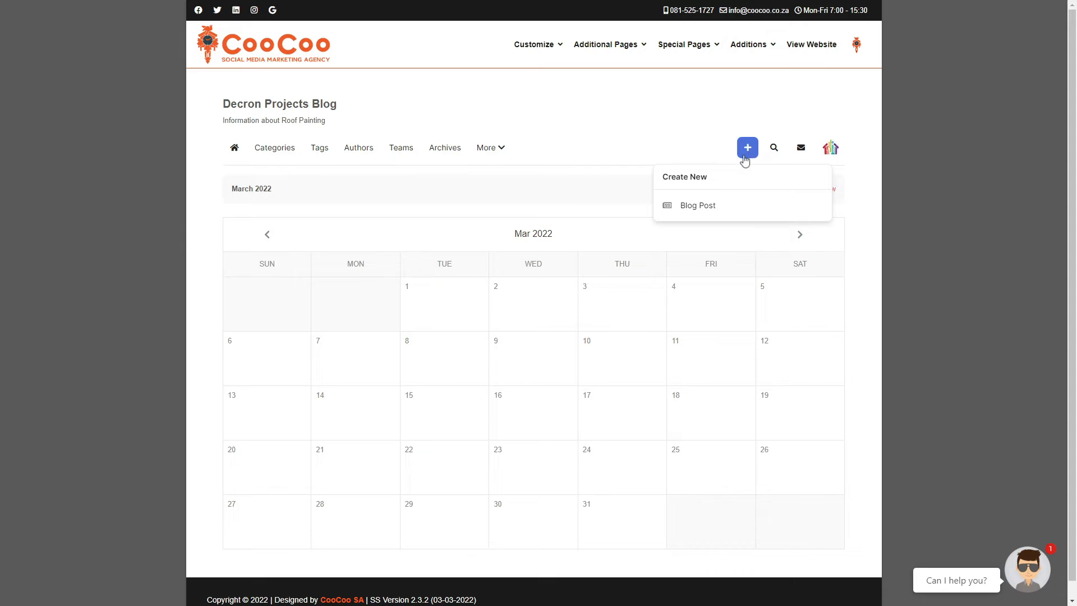
mouse_move(697, 205)
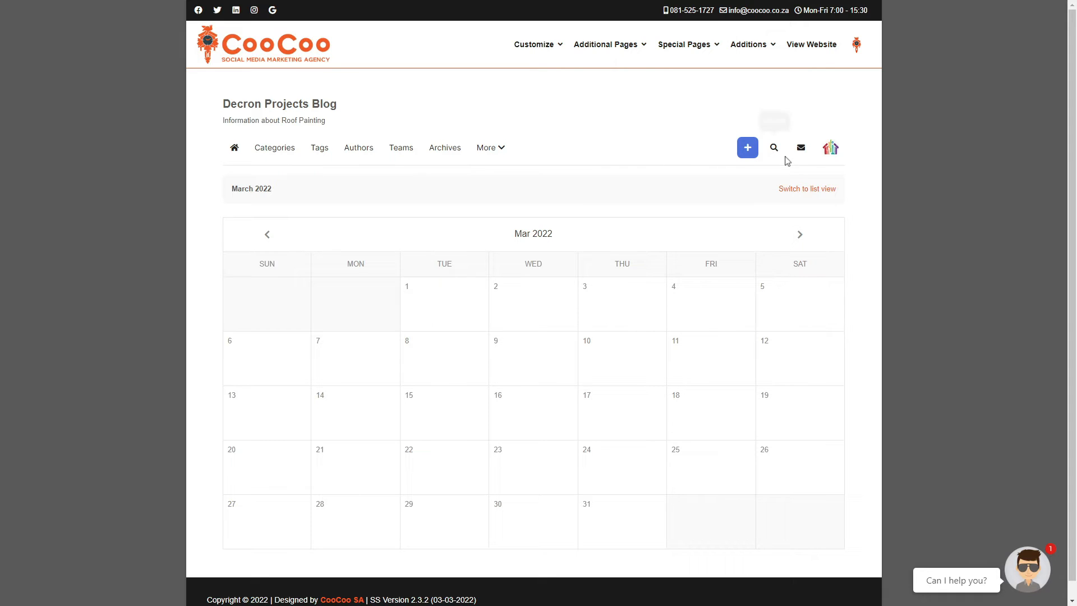
click(773, 148)
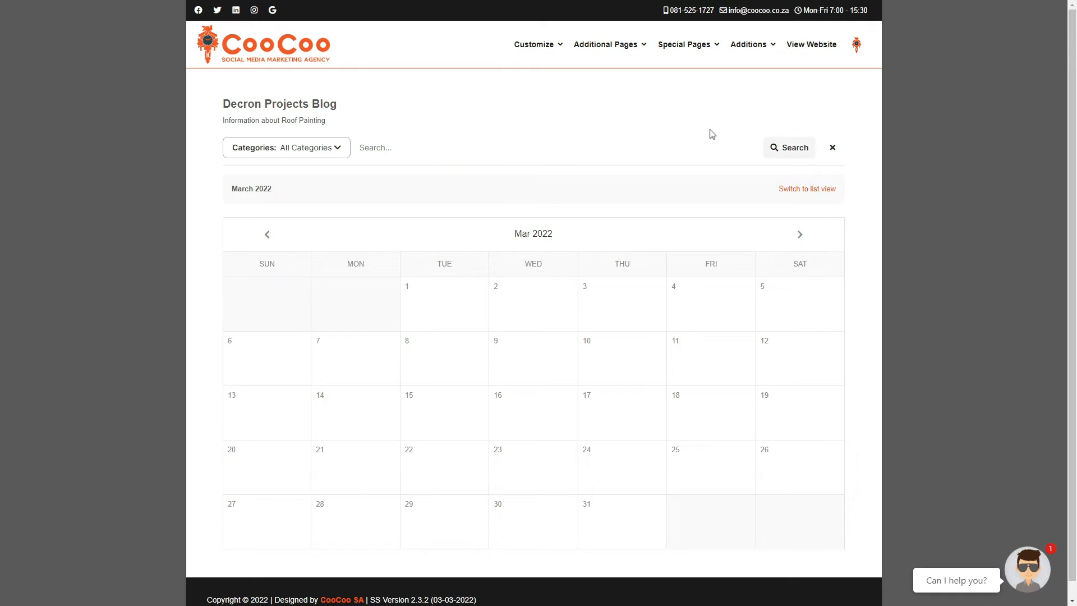
click(286, 147)
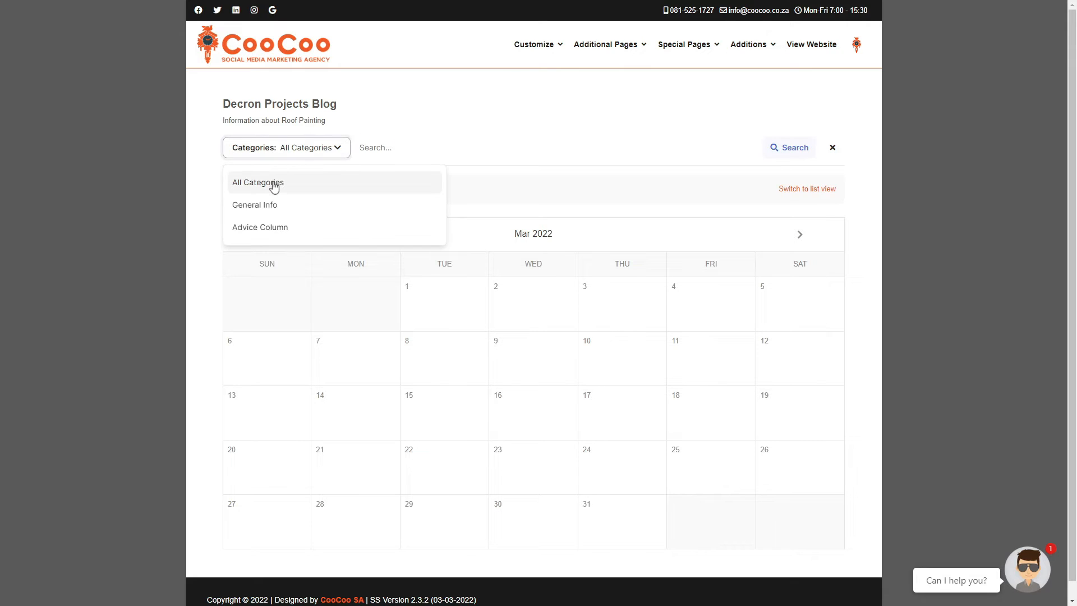
click(259, 228)
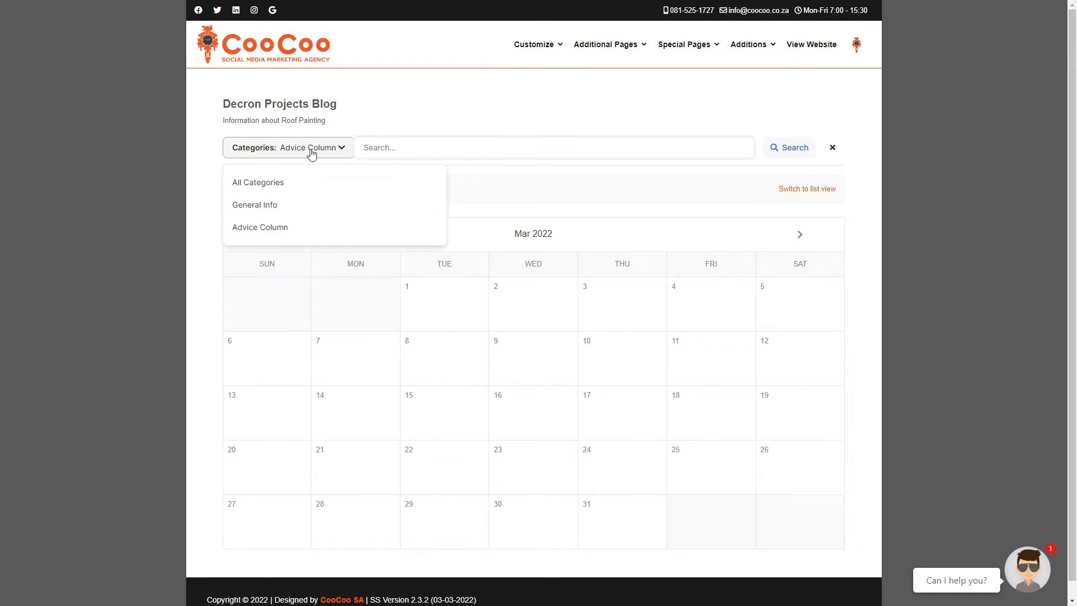
click(258, 182)
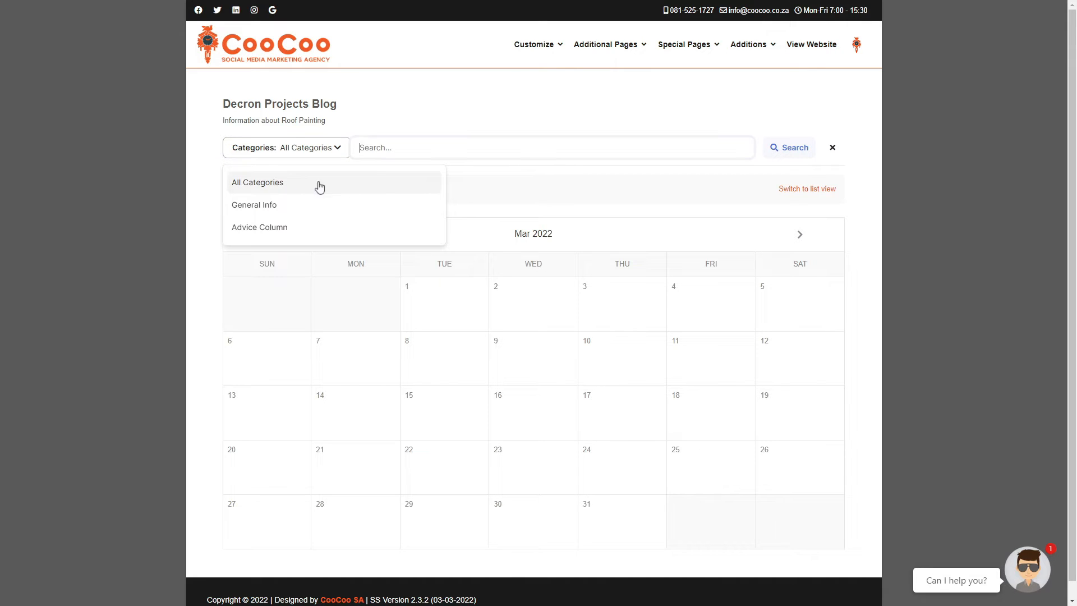
click(552, 147)
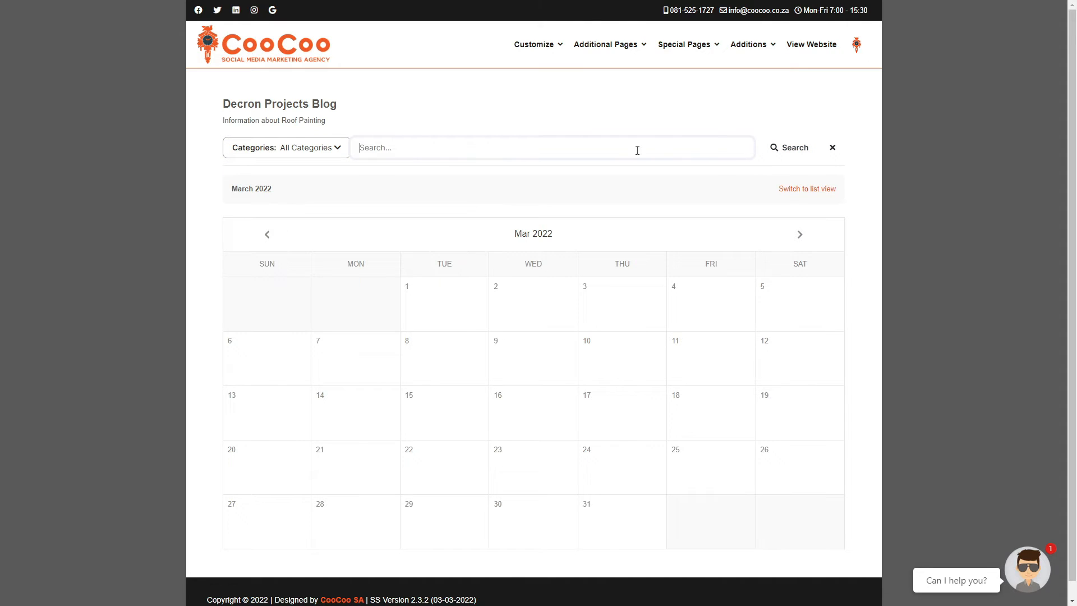
mouse_move(504, 149)
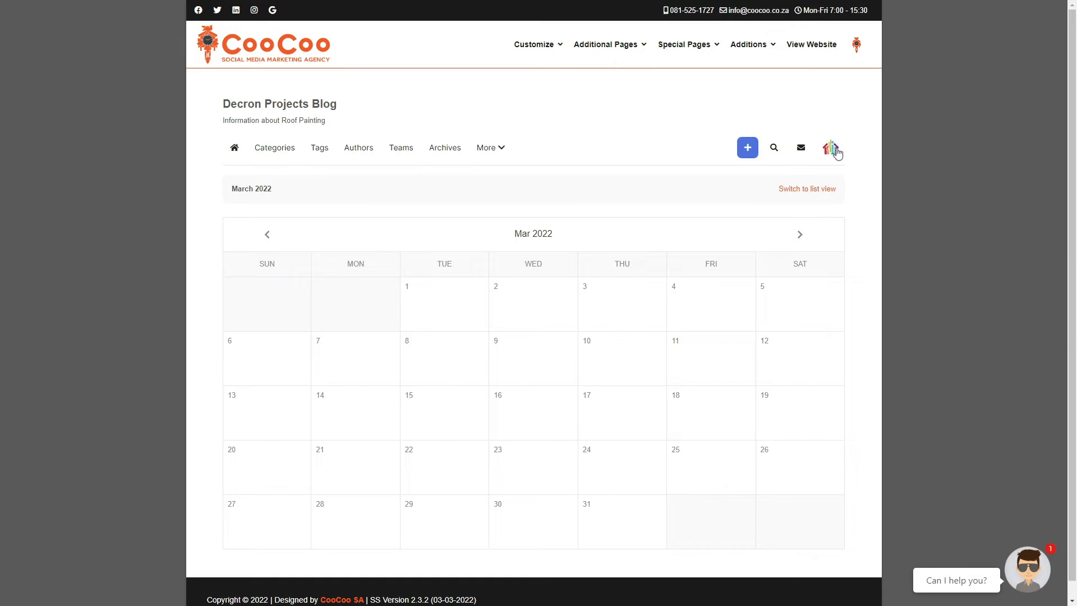
mouse_move(800, 148)
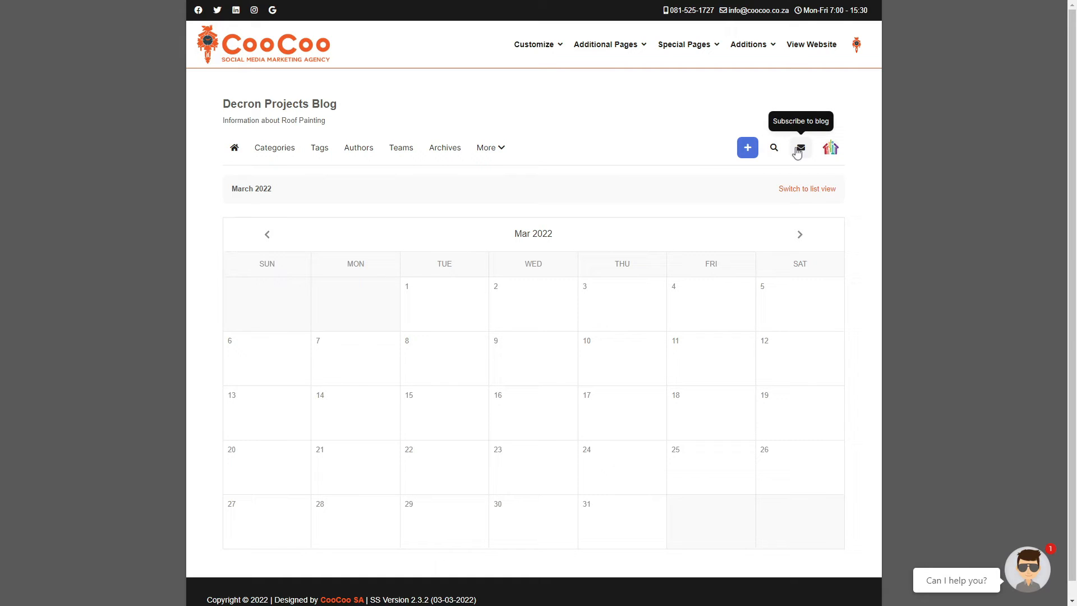
- Subscribe to the blog with the prefilled name and e-mail
click(800, 149)
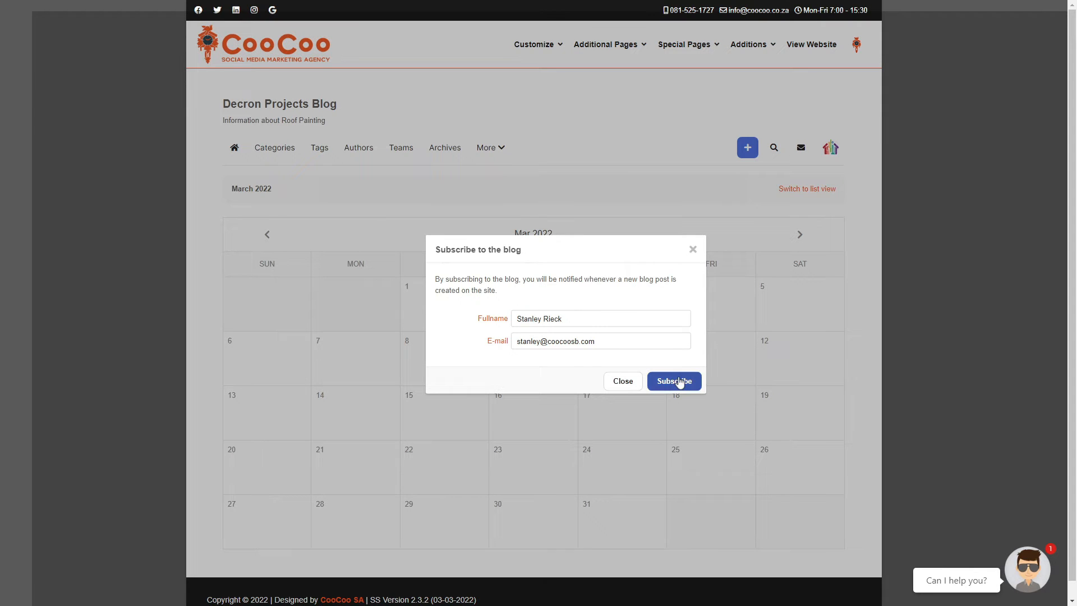
click(674, 381)
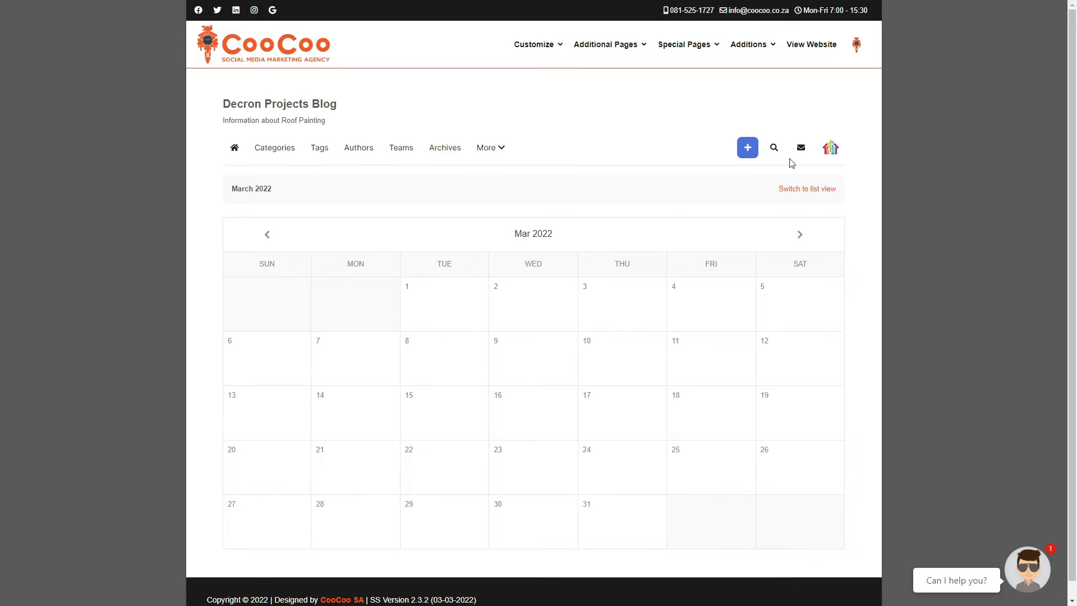
- Browse the profile menu's Manage and Account submenus
click(830, 148)
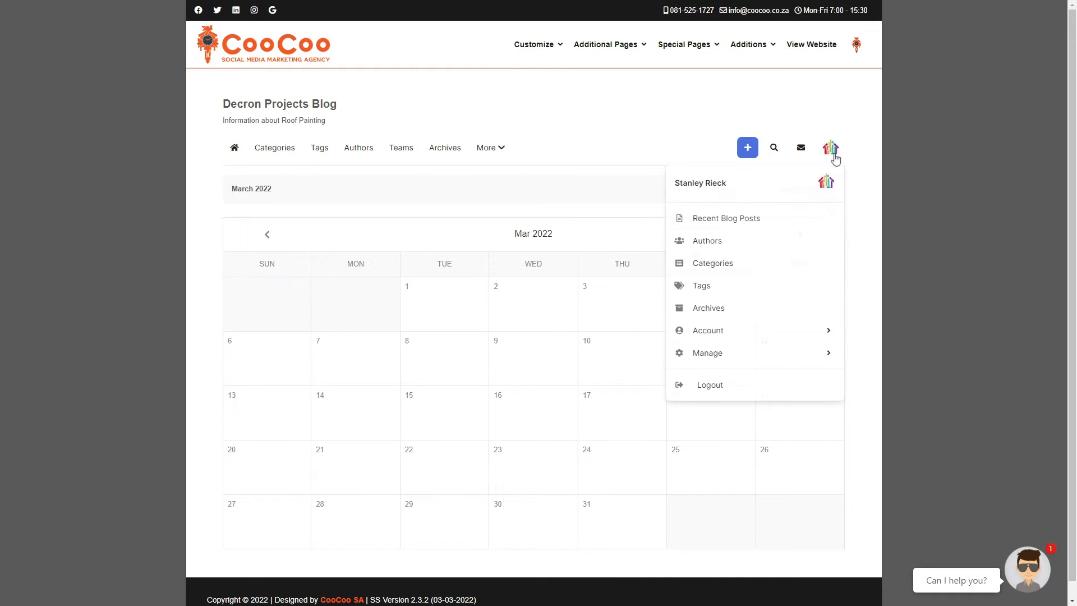
click(706, 352)
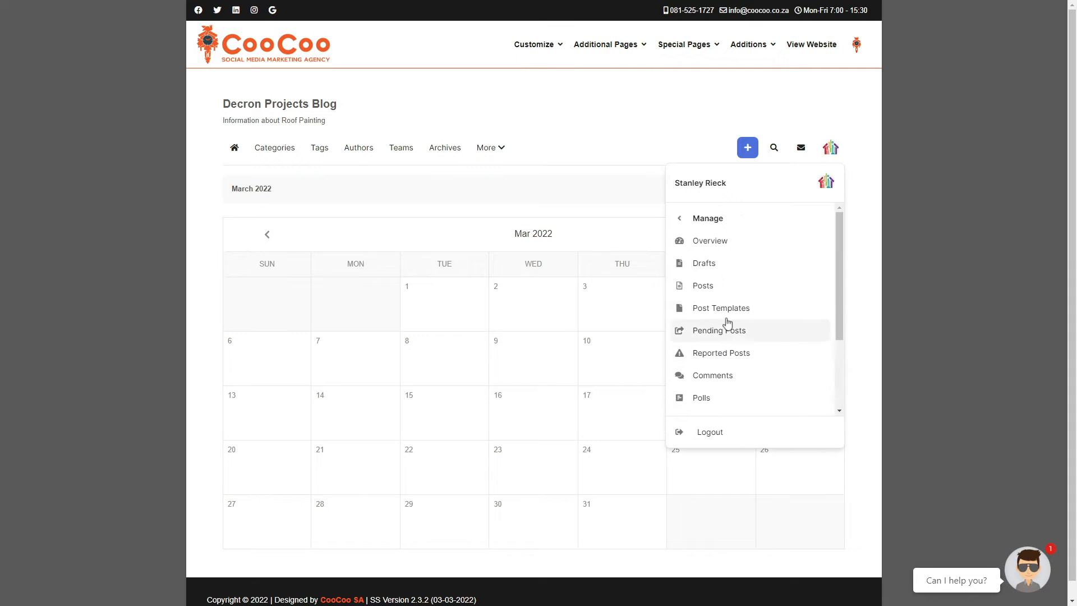
scroll(down, 3)
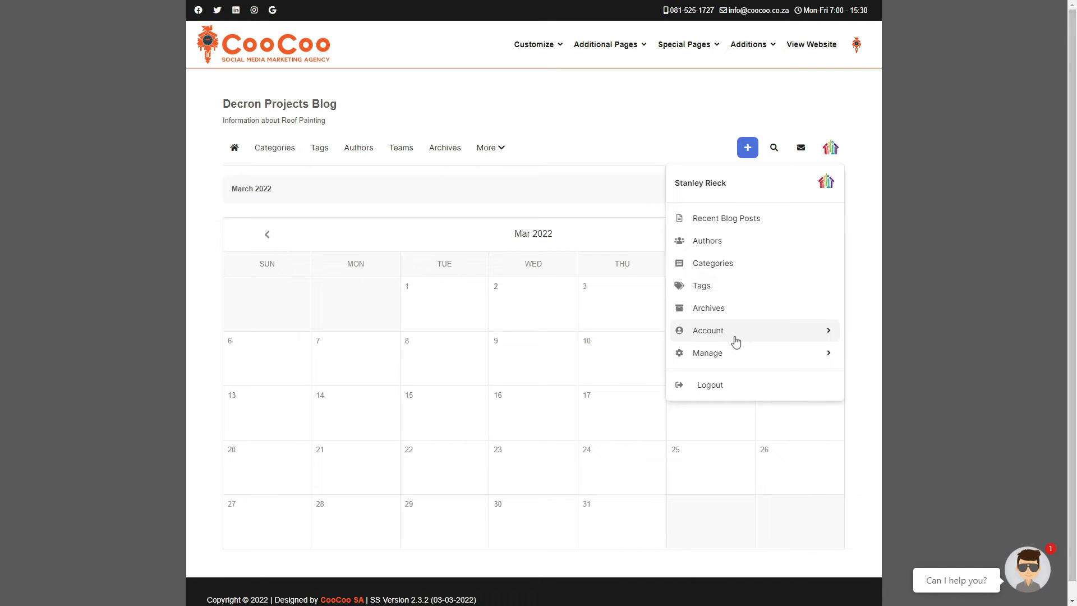
click(707, 330)
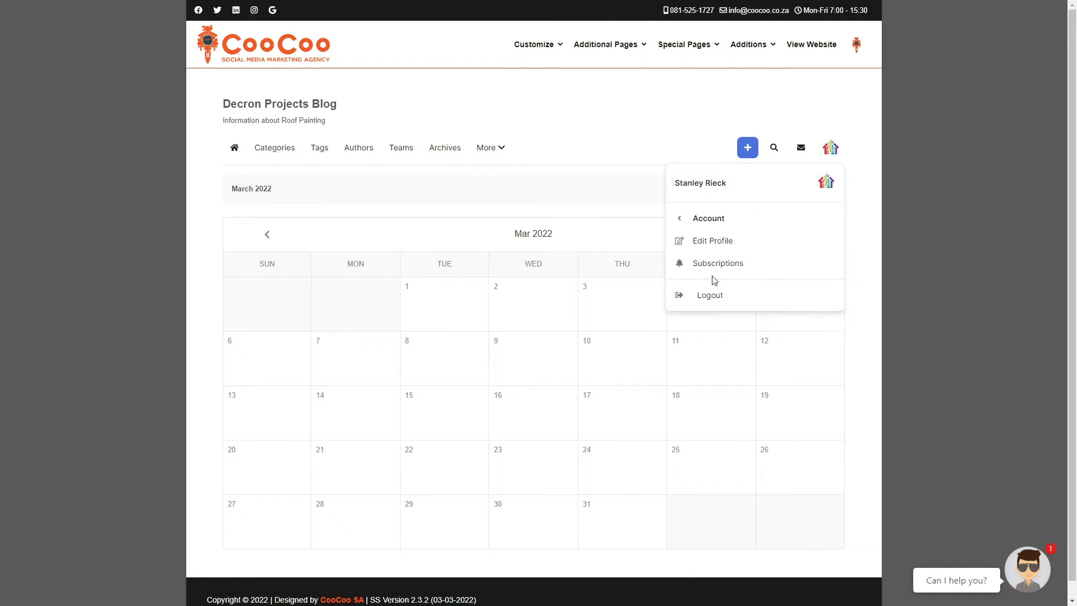
click(679, 219)
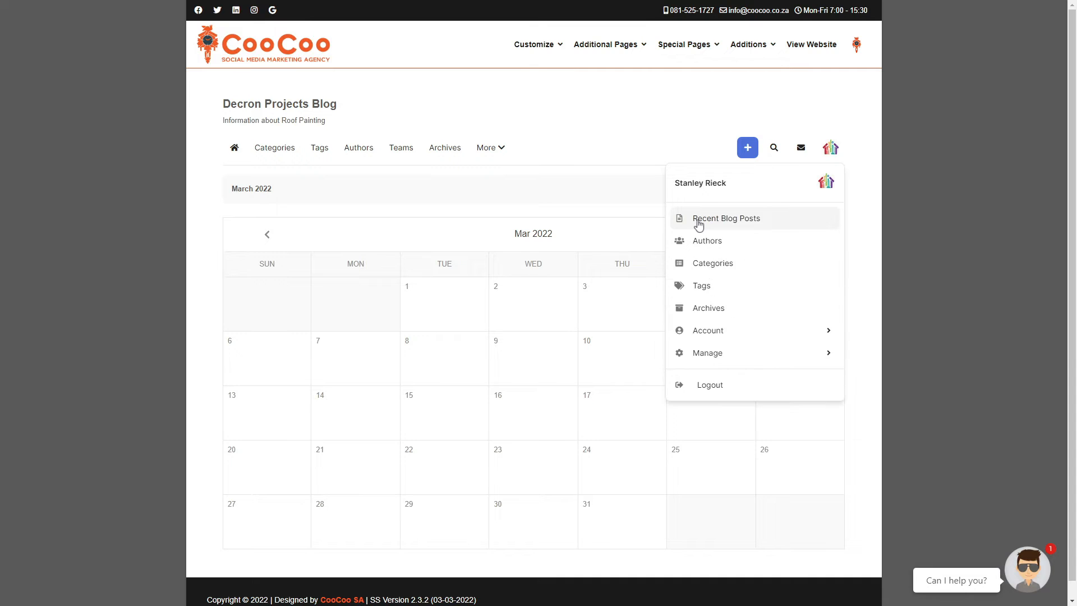
- Go to Manage > Overview showing 8 posts, 163 hits and 2 categories
click(707, 352)
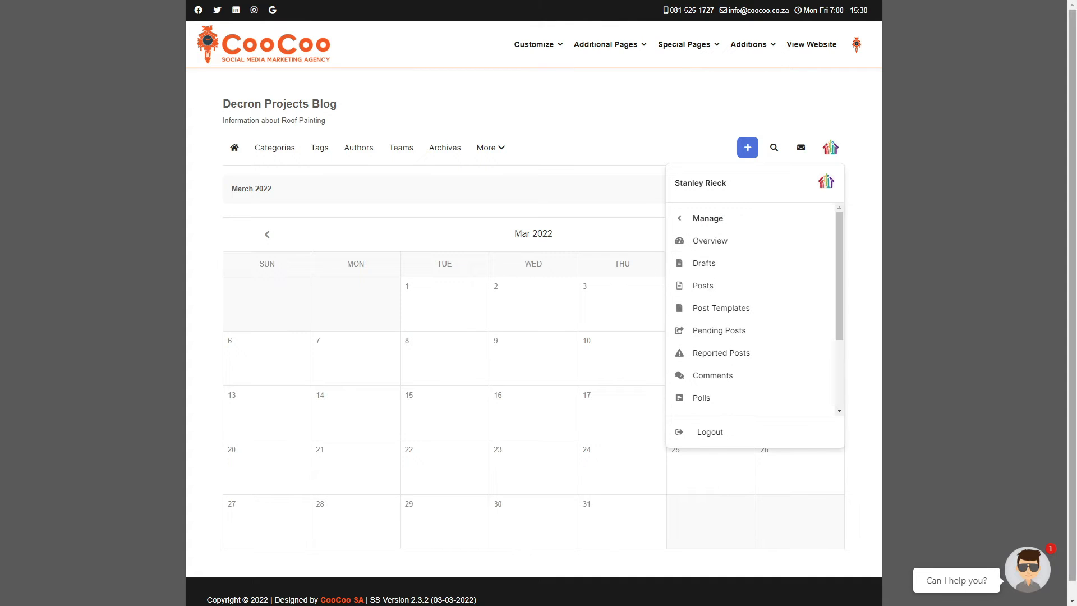
click(711, 240)
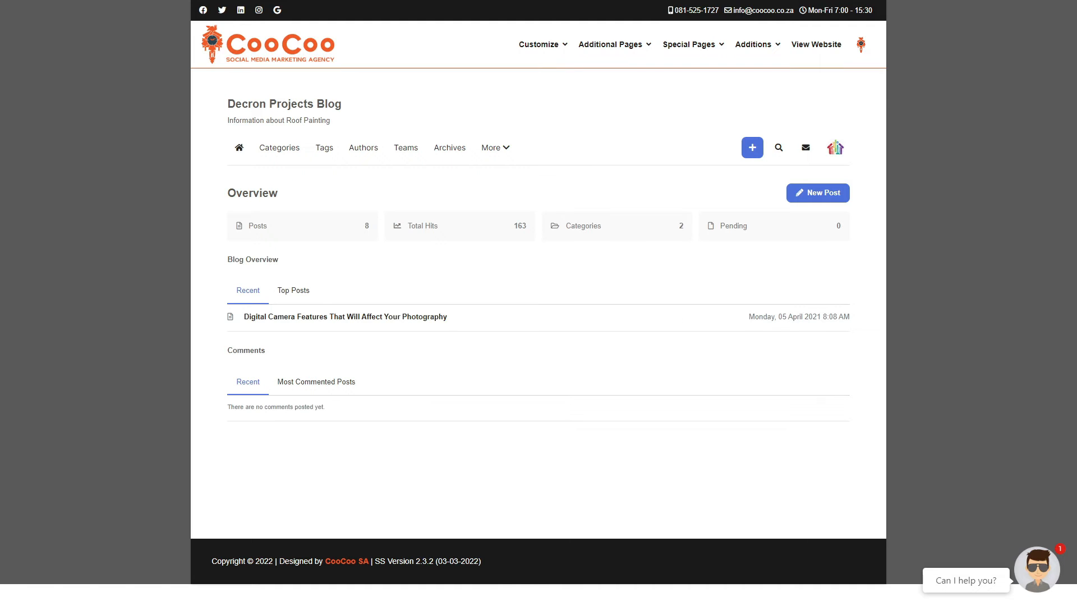
- Go to Manage > Drafts, listing the single untitled draft by Stanley Rieck
click(835, 147)
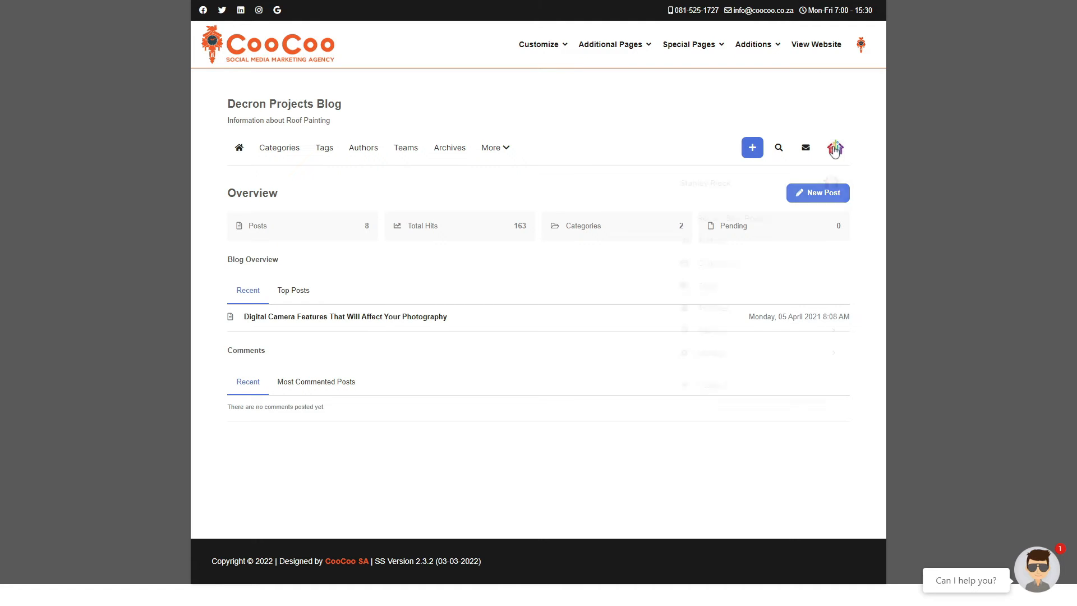
click(835, 147)
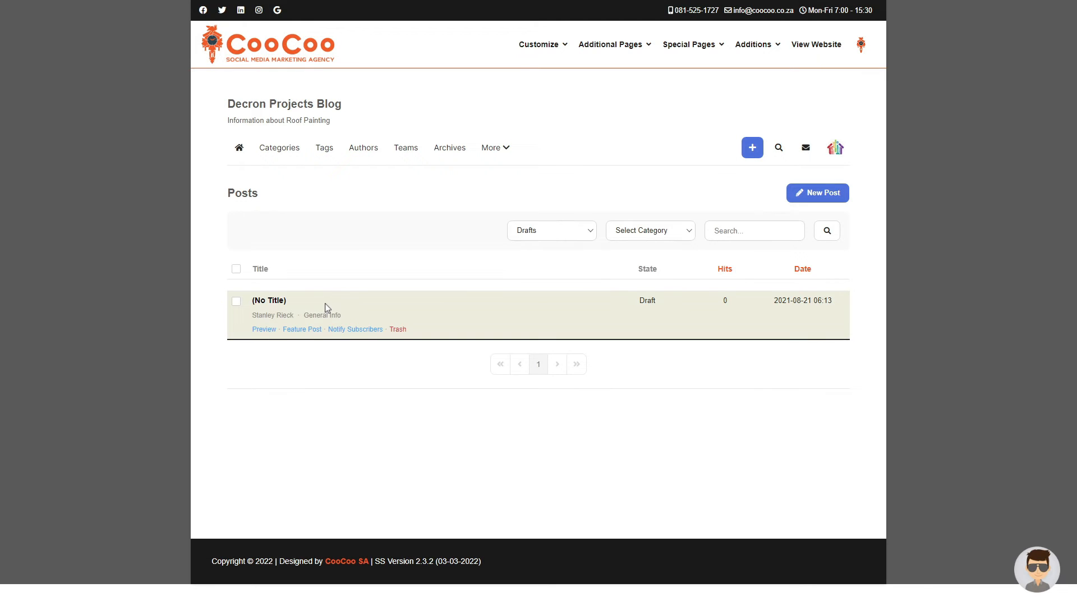
- Go to Manage > Posts, listing all six published photography posts
click(835, 147)
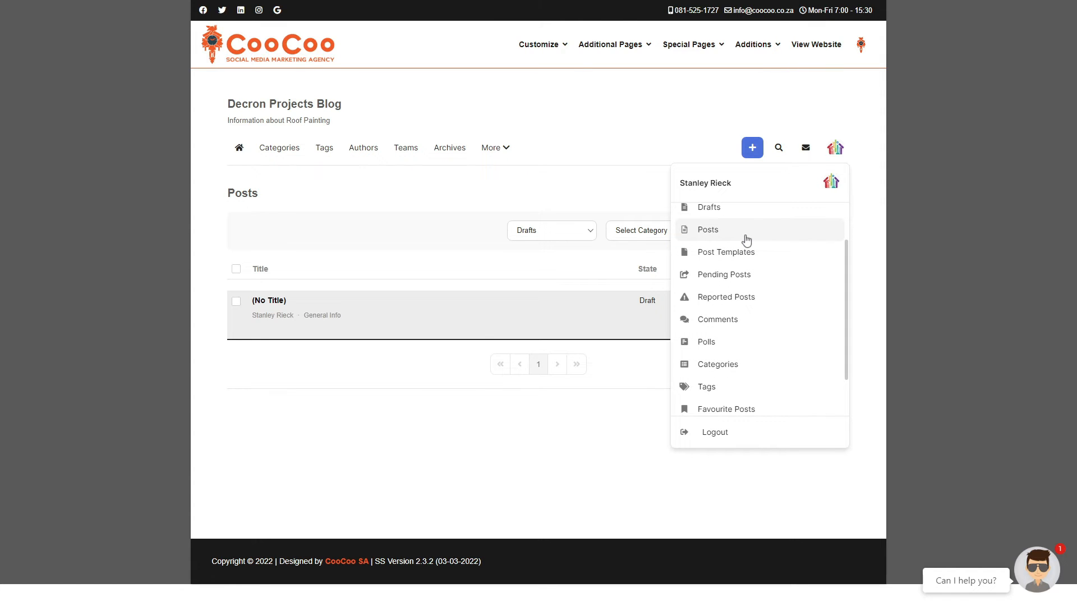
click(708, 228)
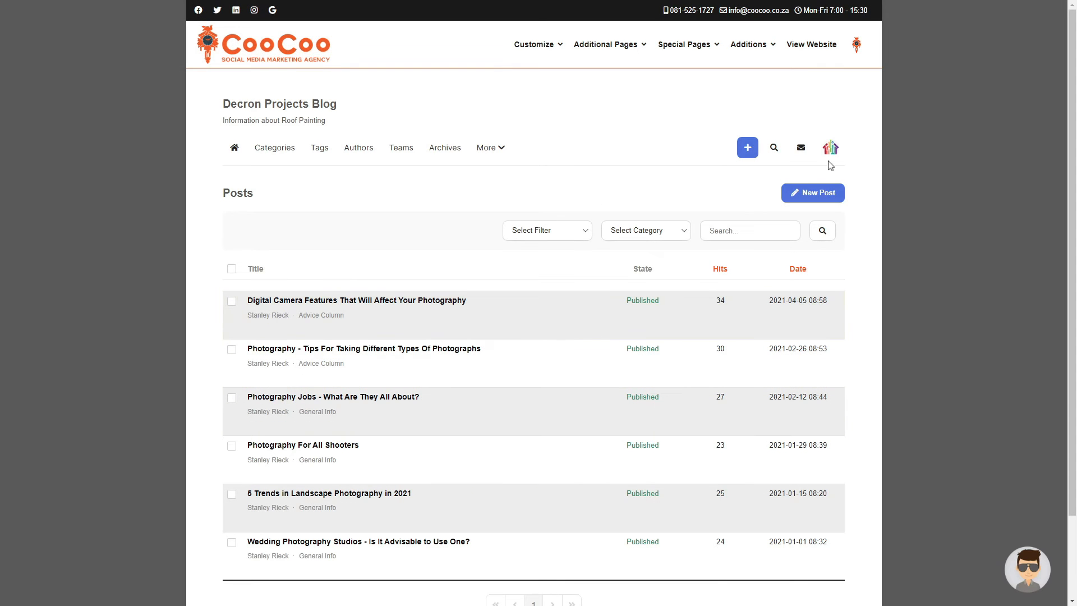
- Go to Post Templates from the account menu, which shows no templates created yet
click(830, 147)
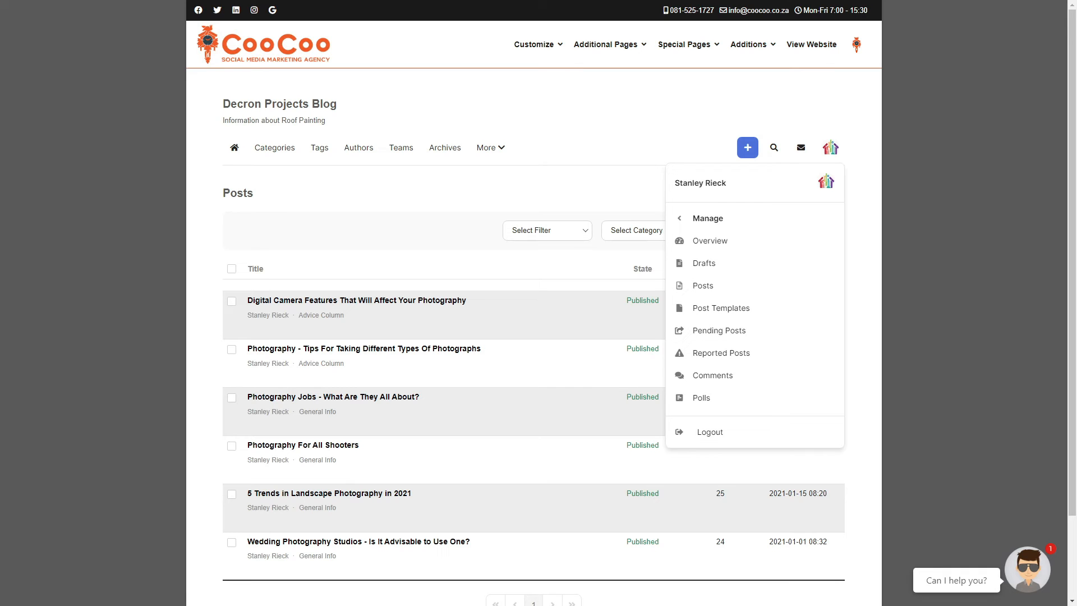
click(721, 307)
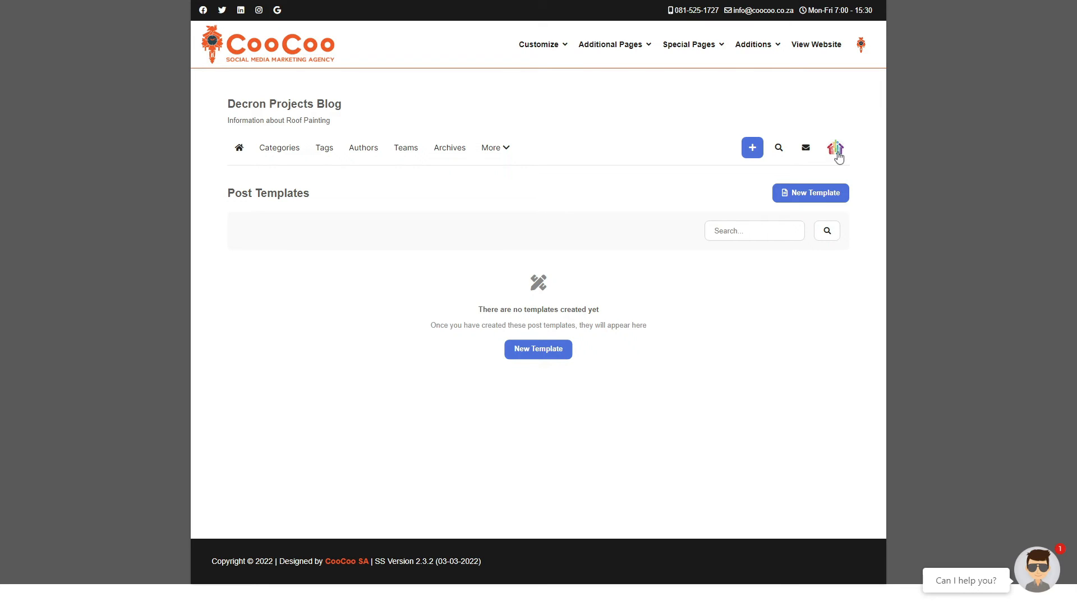
- Go to Pending Posts from the account menu, which reports no pending posts
click(835, 147)
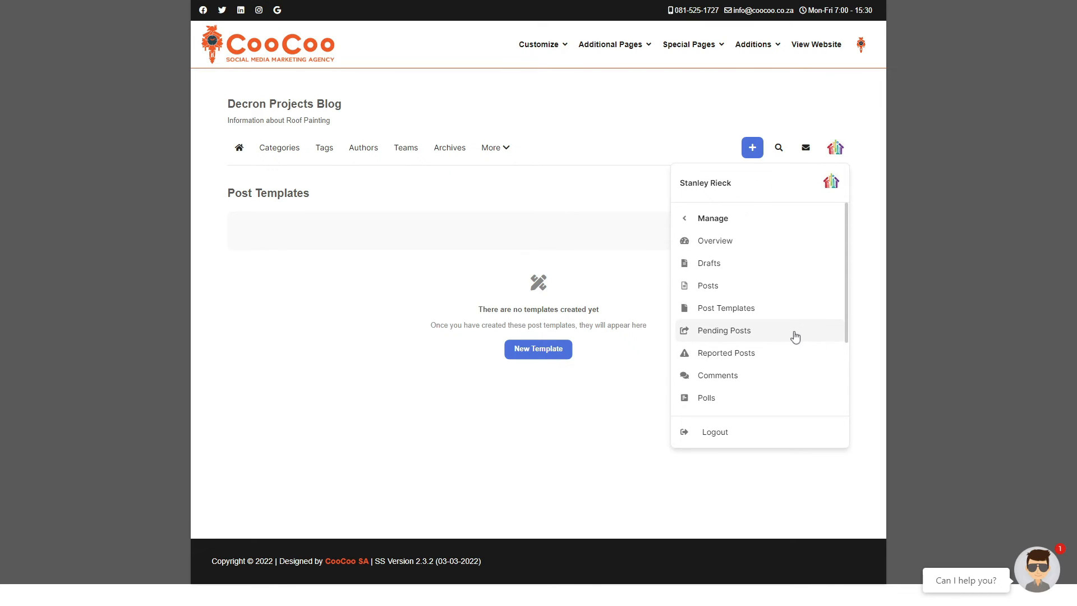
mouse_move(725, 307)
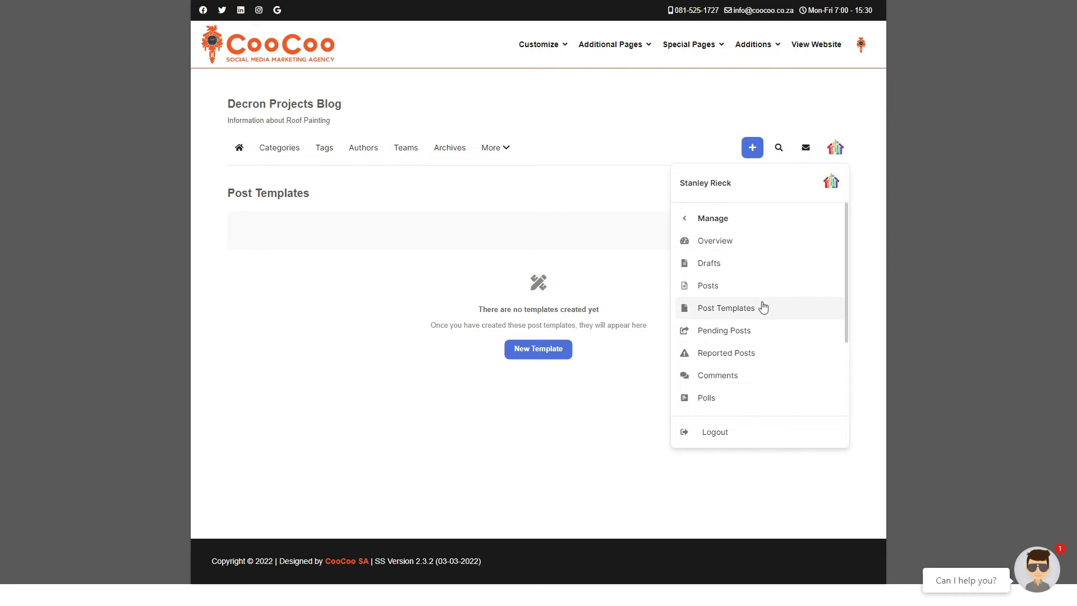
click(724, 330)
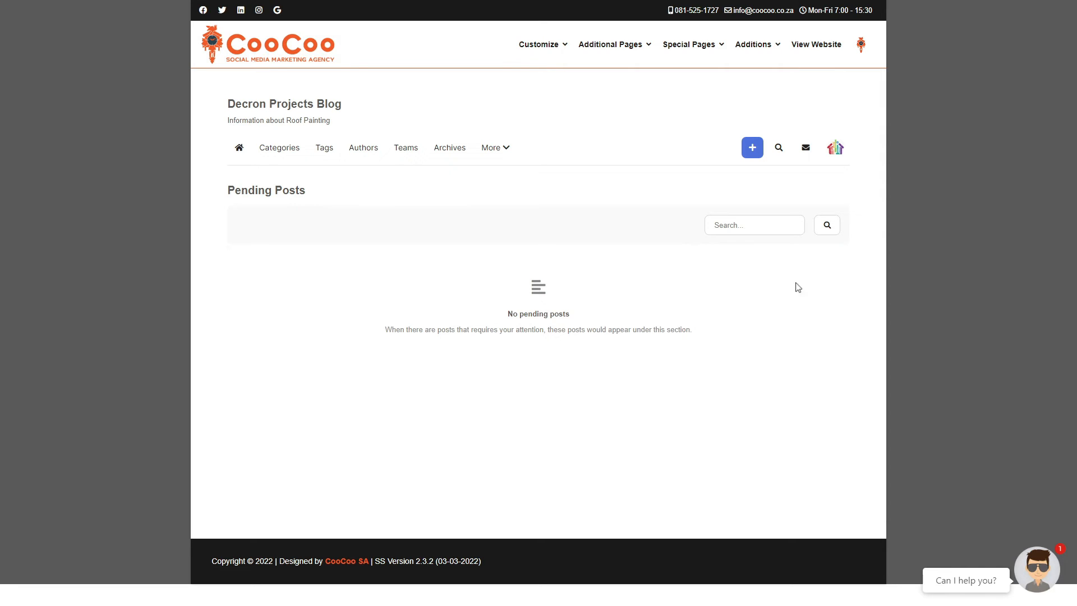
mouse_move(835, 147)
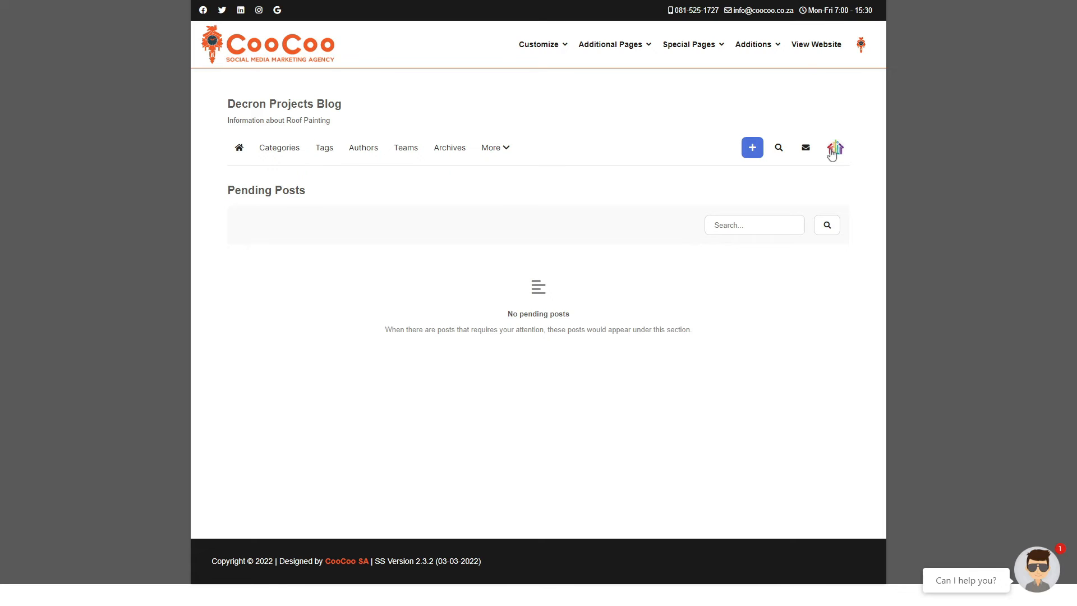
- Go to Reported Posts via the Manage submenu, which shows no reported posts
click(835, 147)
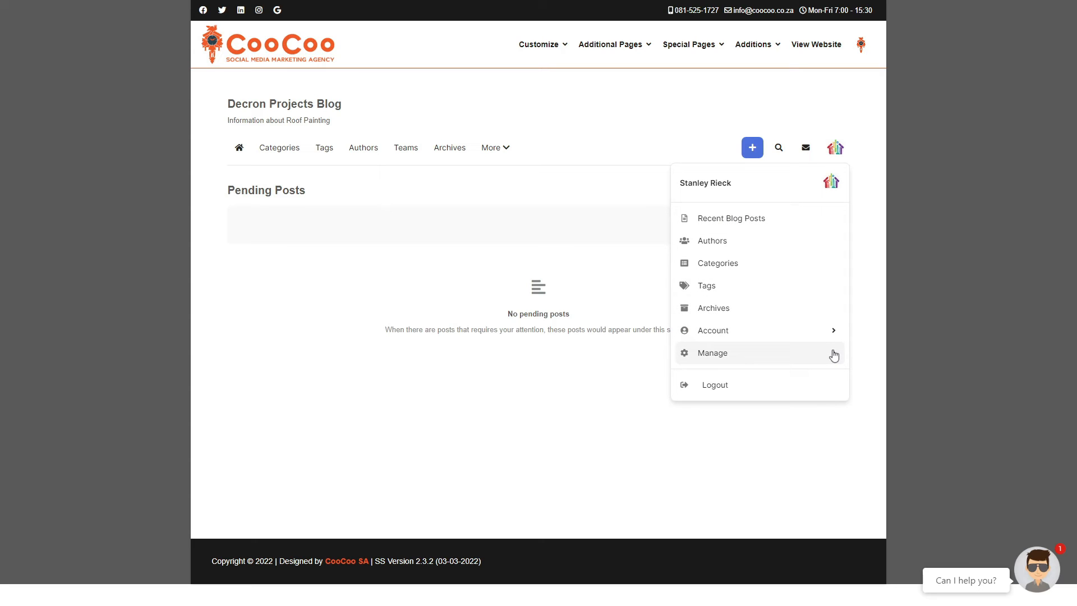
click(711, 352)
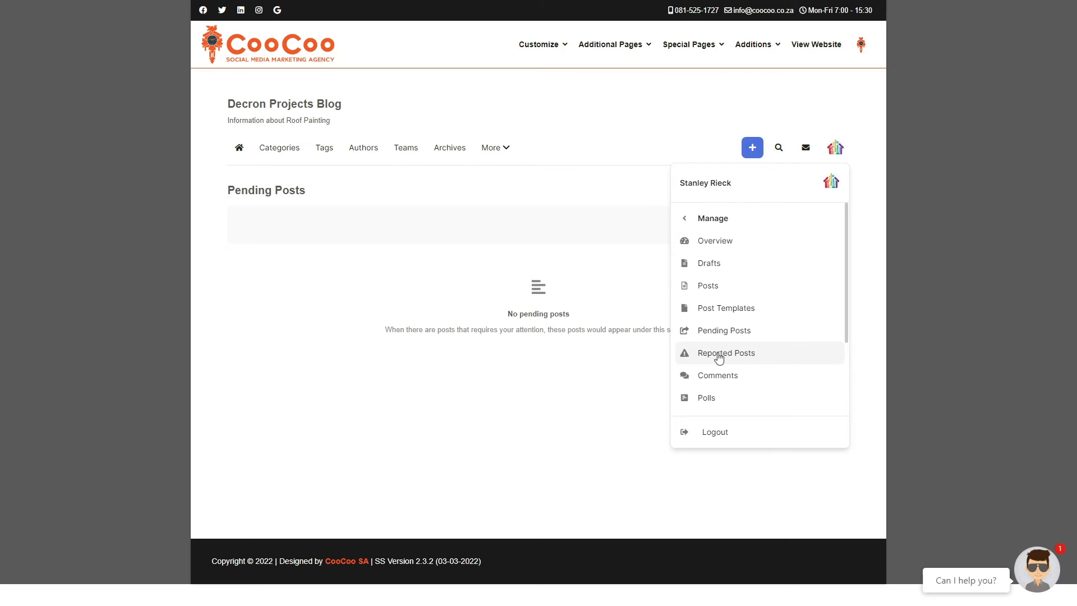
click(725, 353)
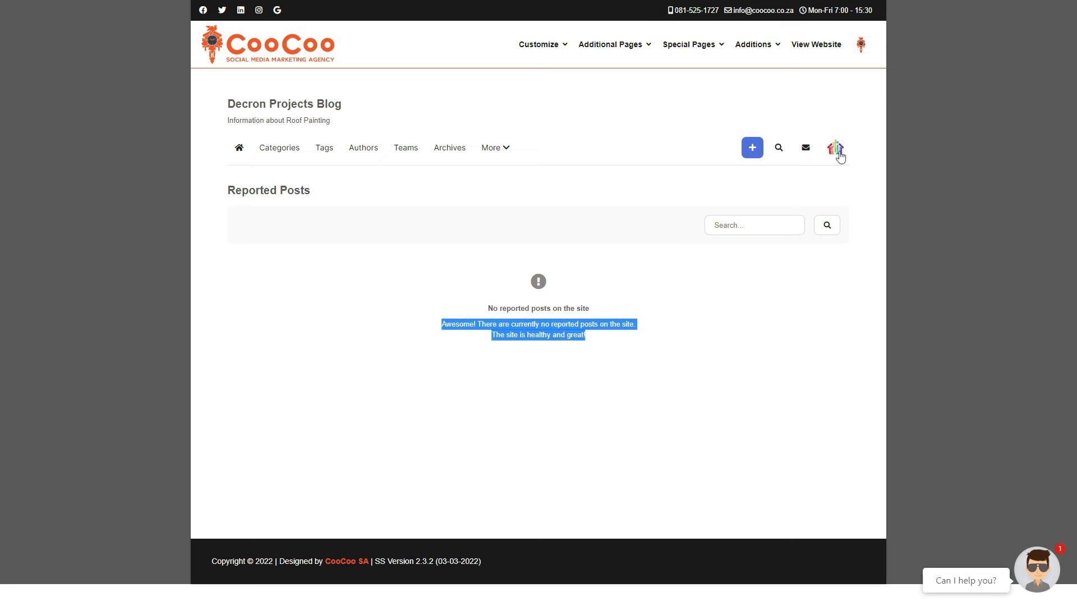
- Reopen the Manage submenu from the avatar over the Reported Posts page
click(835, 147)
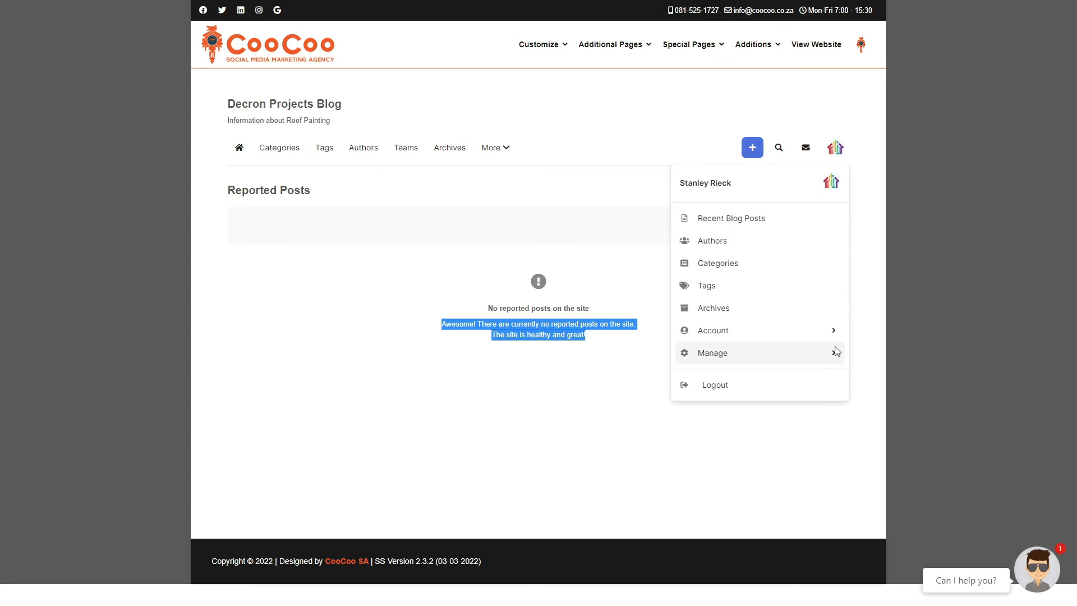
click(712, 352)
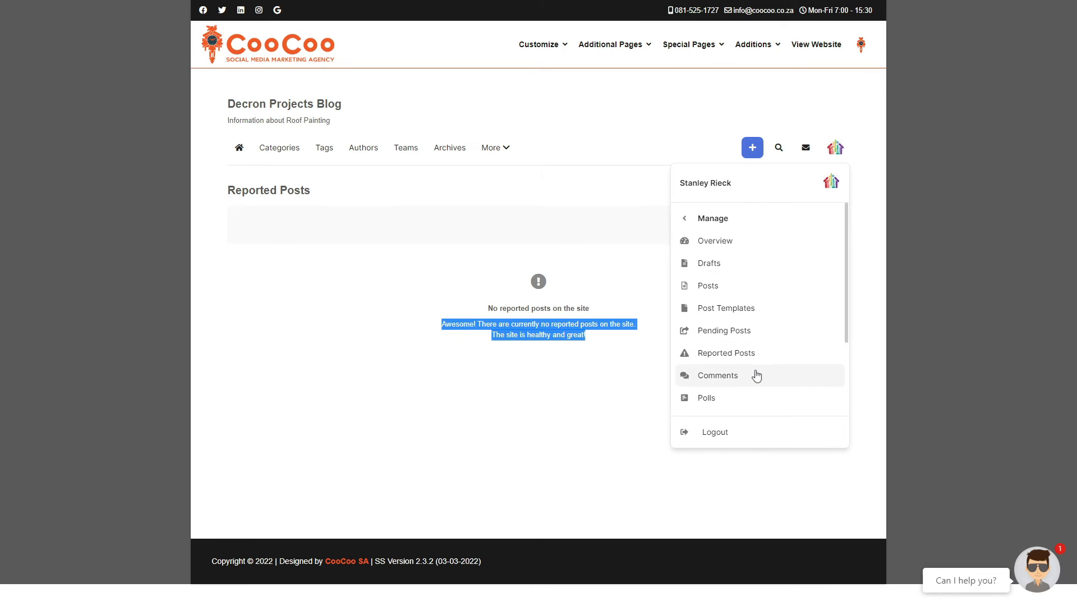
mouse_move(297, 240)
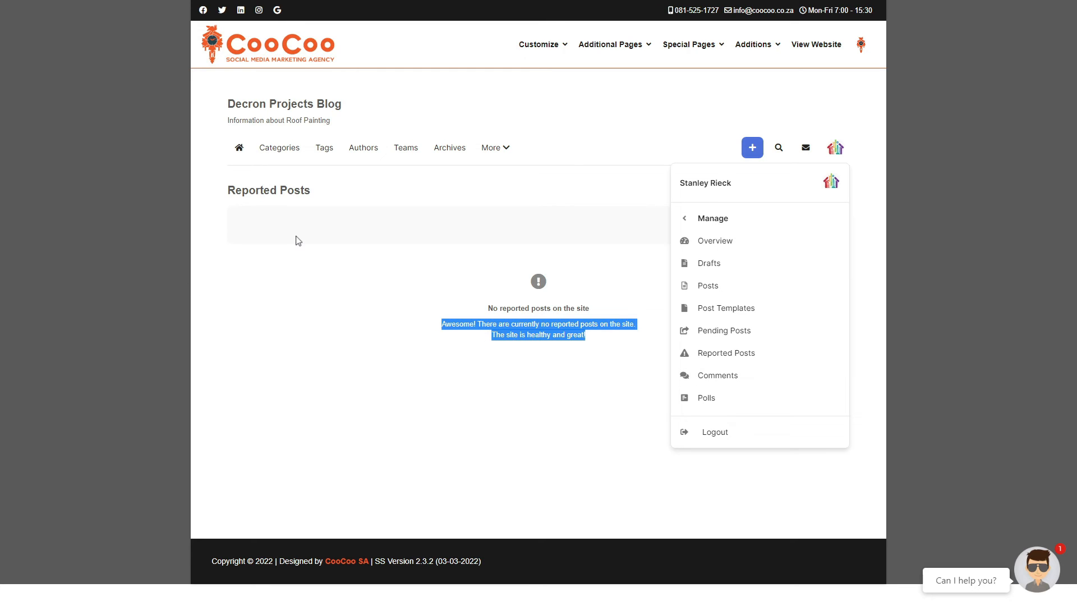
- Visit the Comments page, then the Polls page via the Manage submenu
click(717, 375)
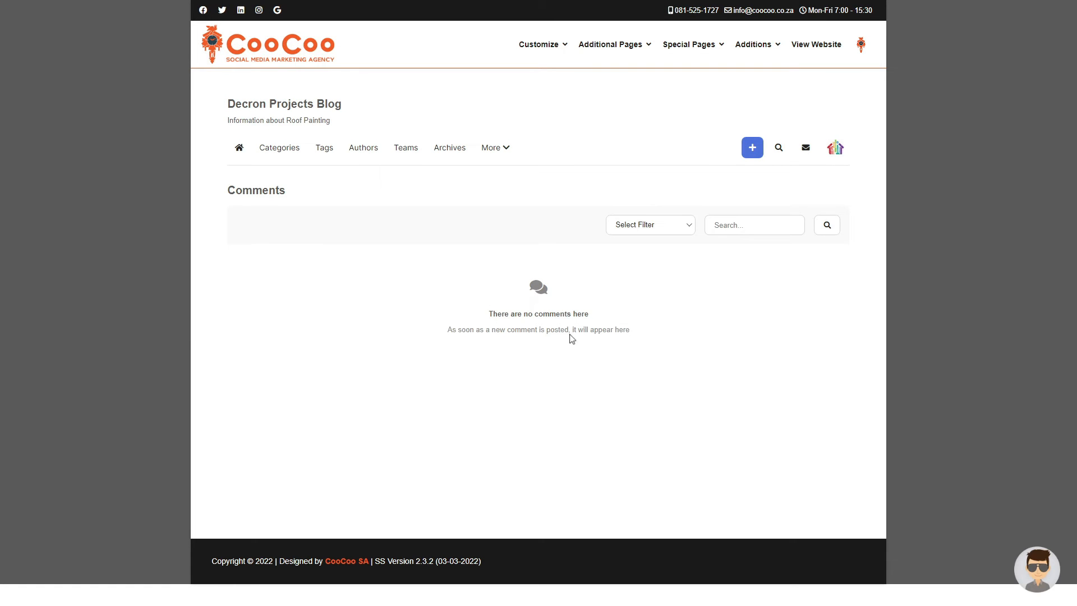
mouse_move(605, 345)
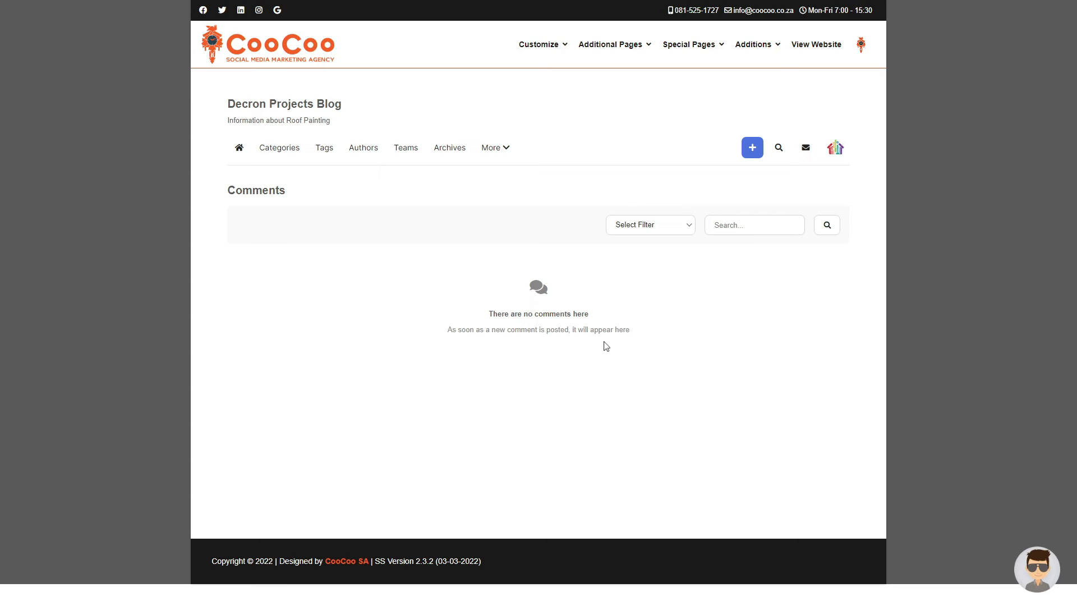
click(835, 147)
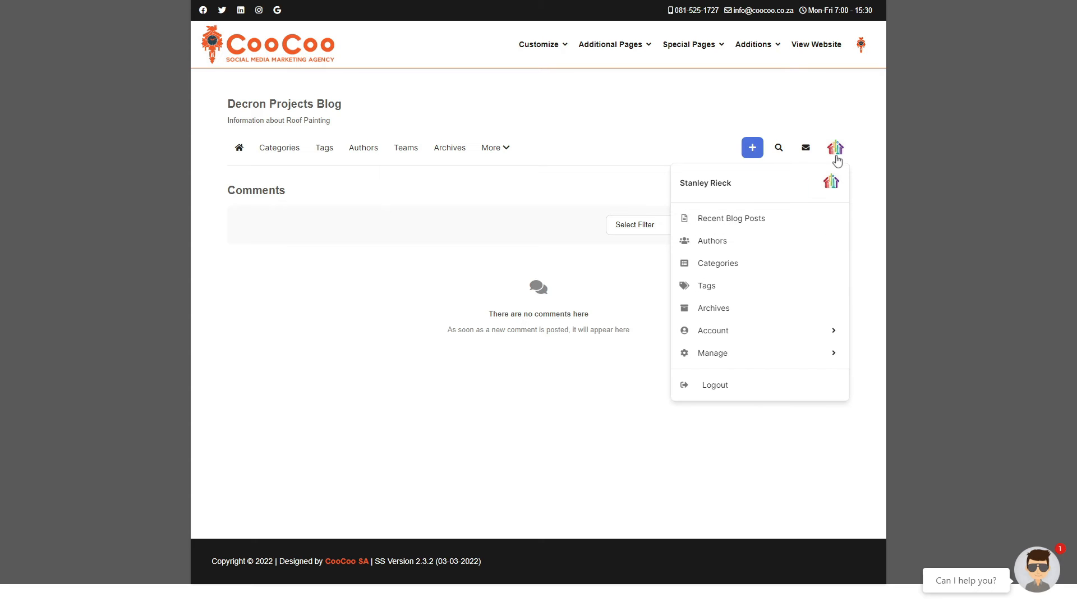
click(713, 352)
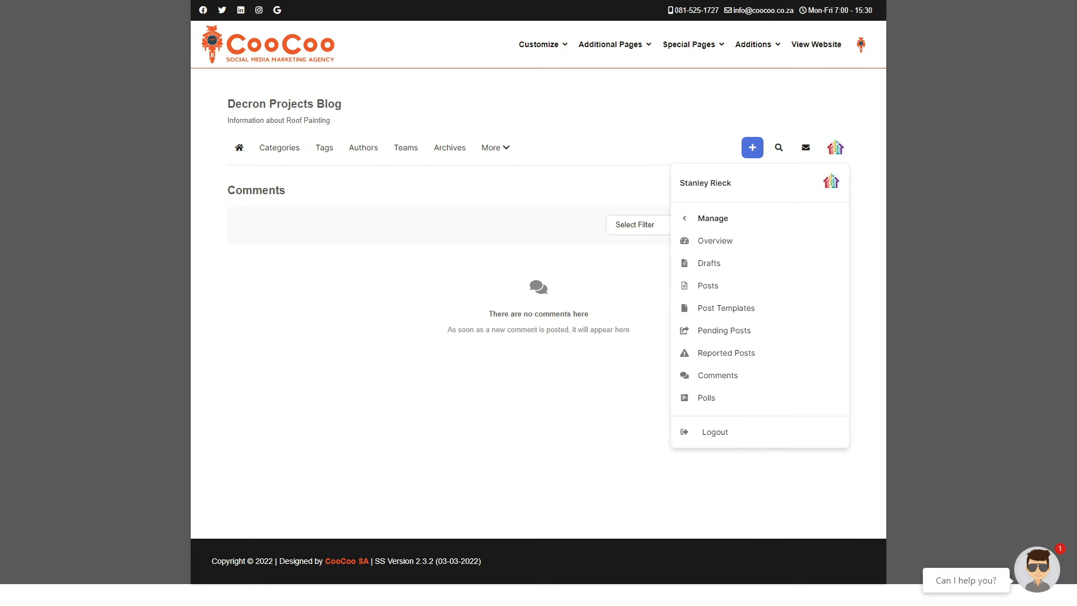
click(706, 398)
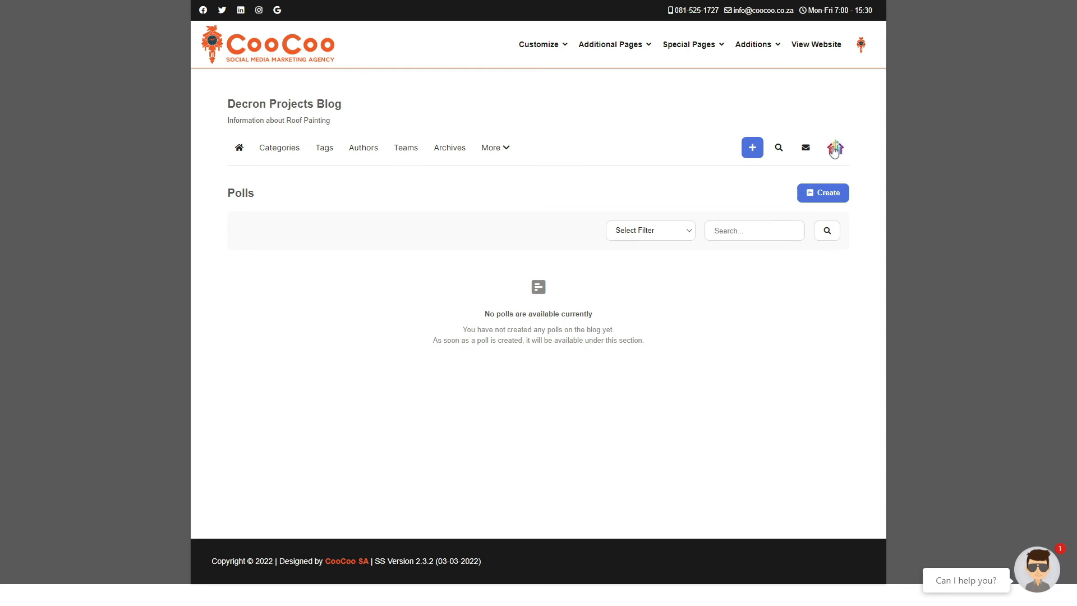
- Go to the Categories page listing General Info (4 posts) and Advice Column (2)
click(835, 148)
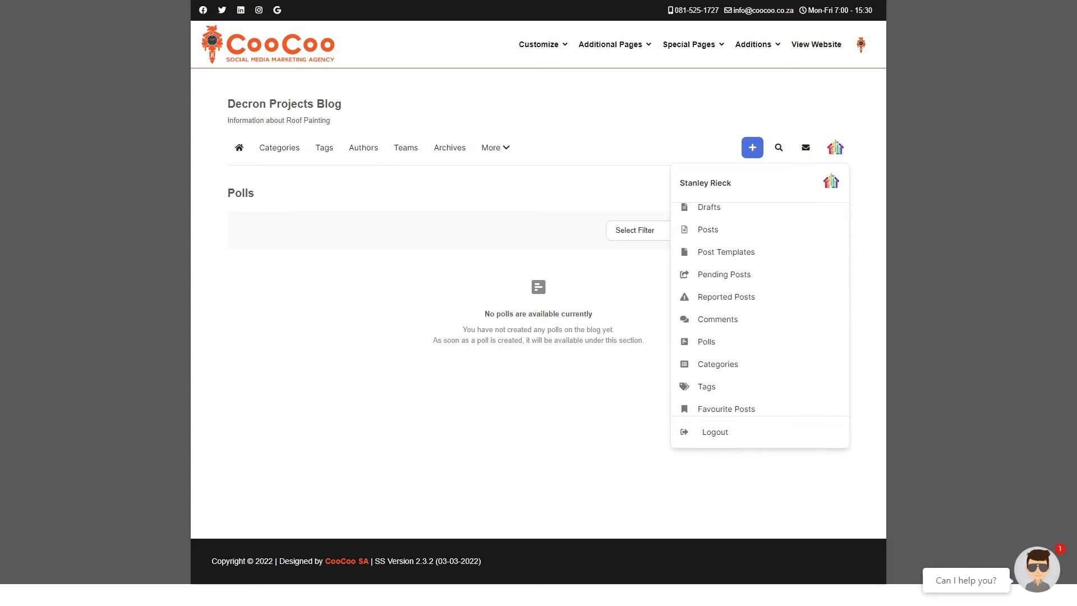
click(718, 364)
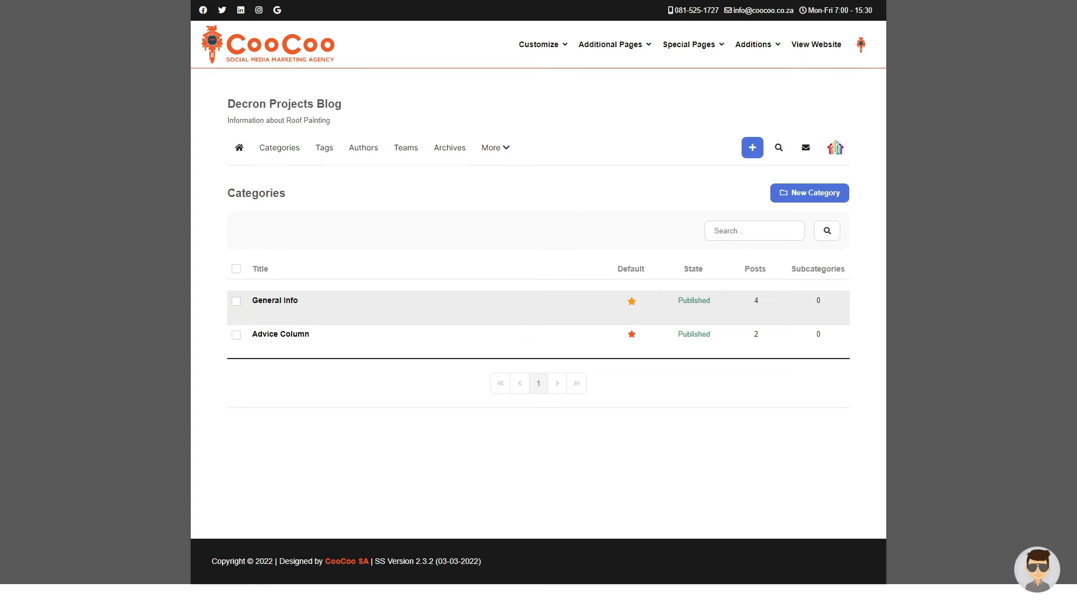
click(1037, 567)
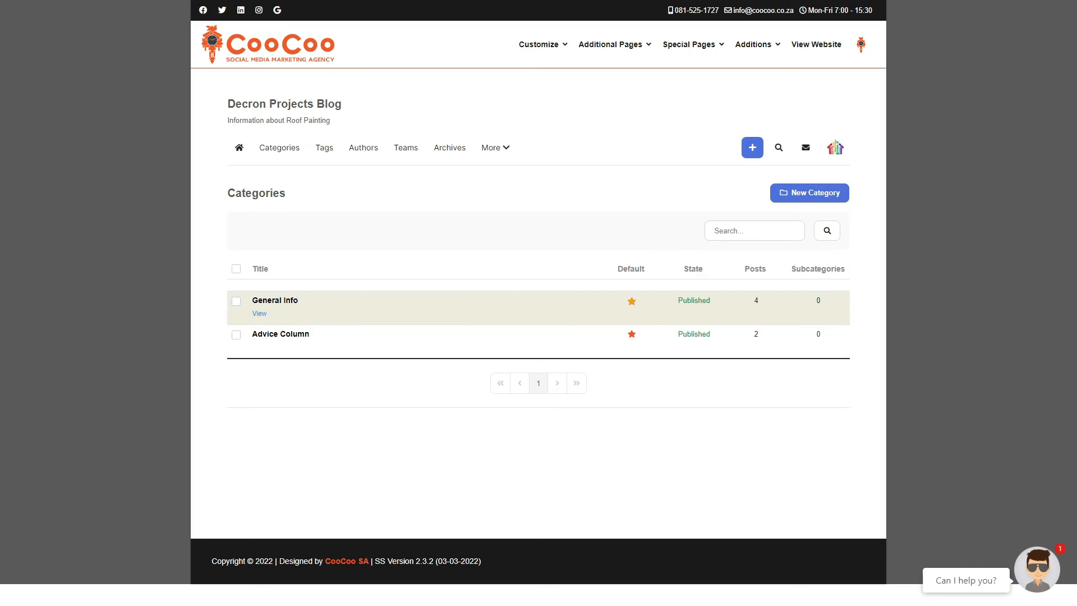
mouse_move(280, 335)
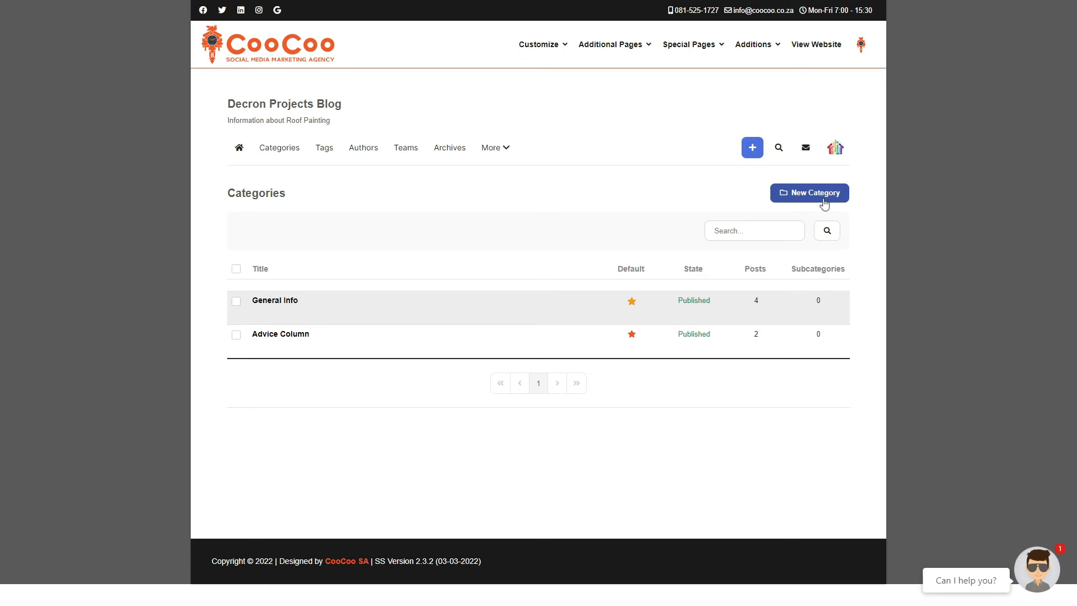
- Start a New Category and focus its Category Name and Permalink fields
click(808, 192)
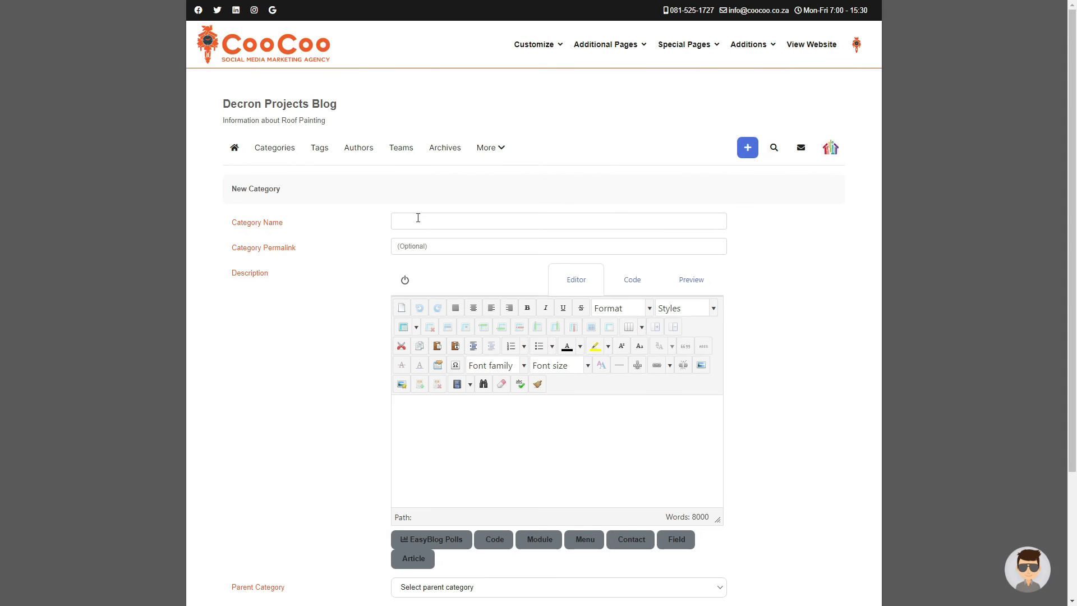
click(557, 221)
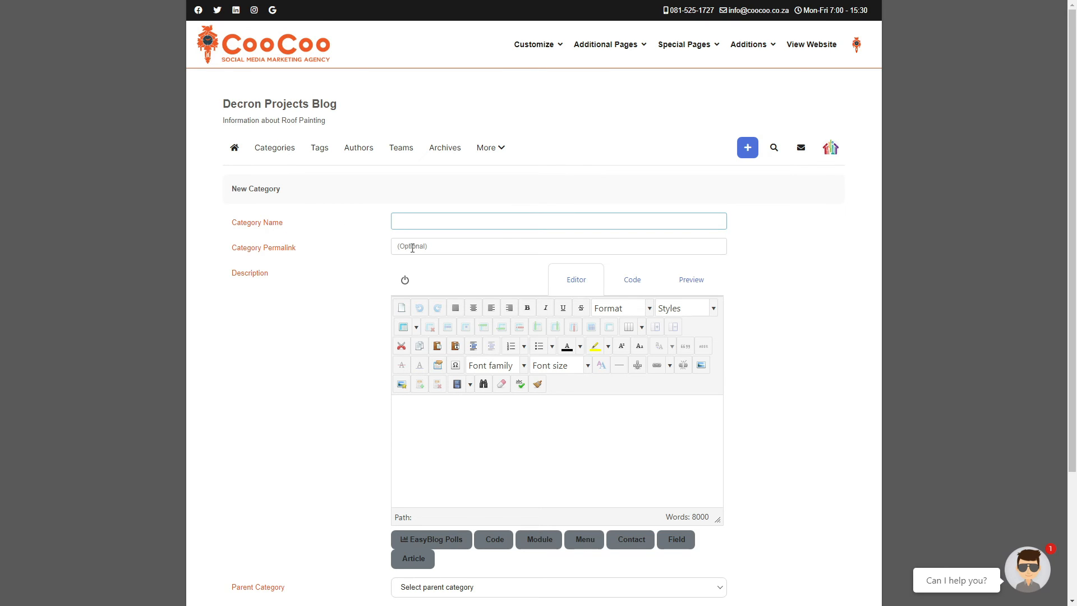
click(558, 246)
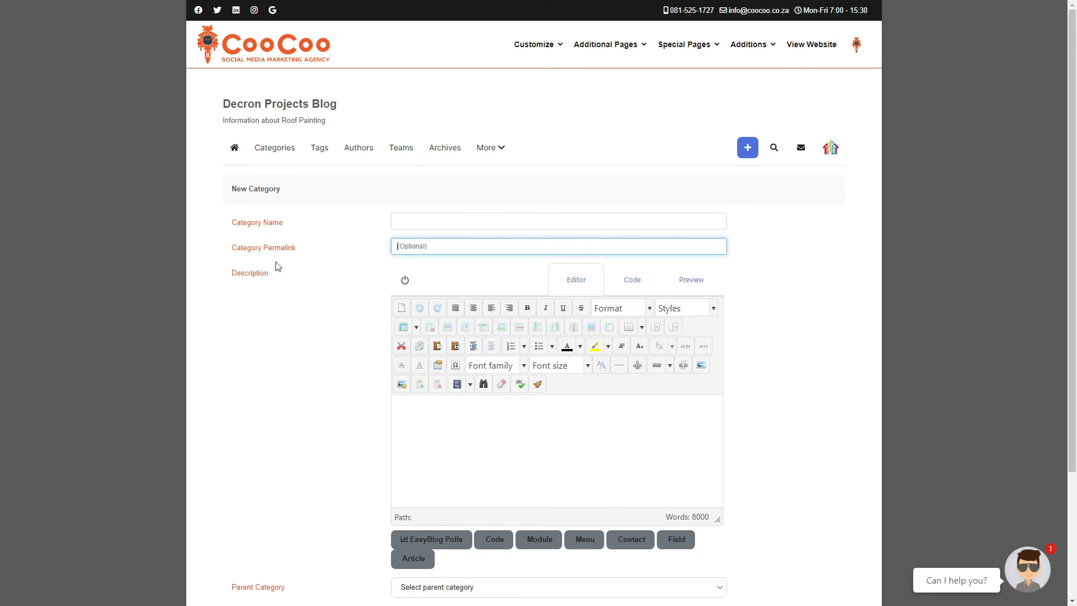
mouse_move(1071, 188)
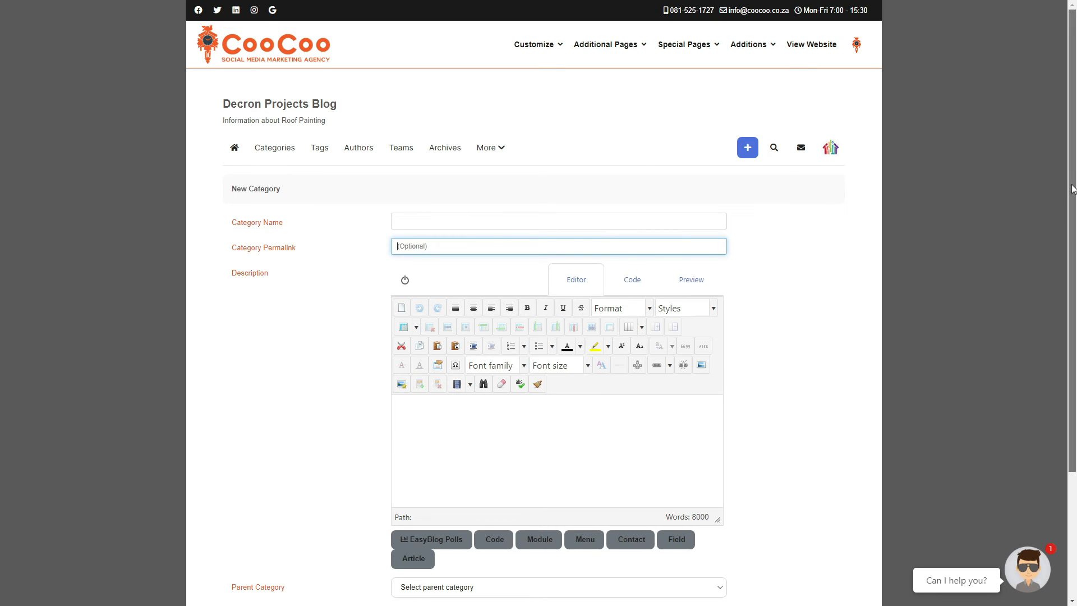
- Review the Parent Category and Privacy choices, then attach Pro-Web-Icon.png as the category avatar
scroll(down, 3)
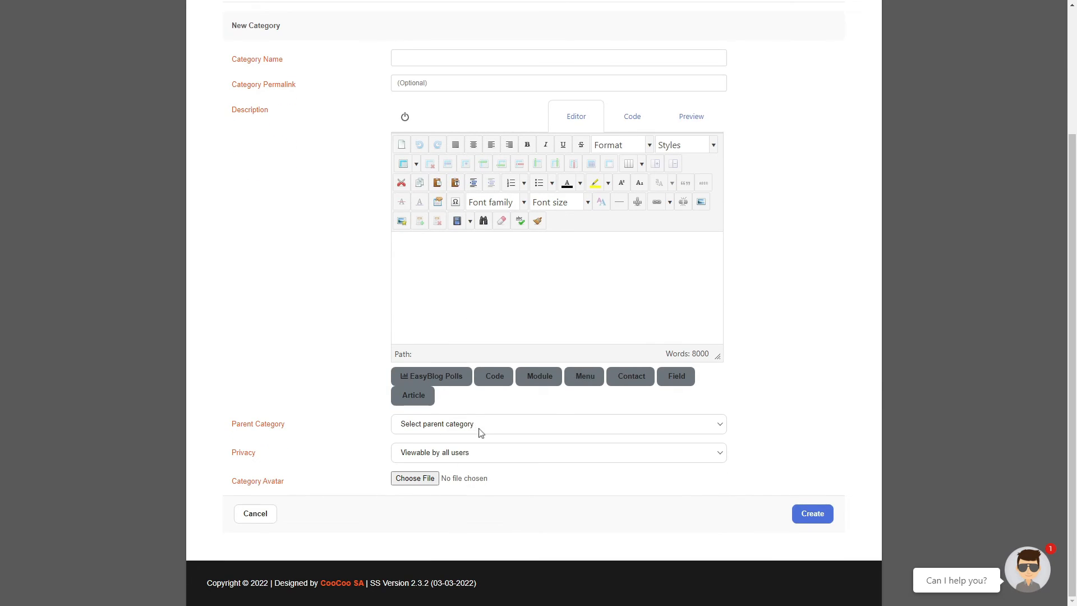
click(558, 423)
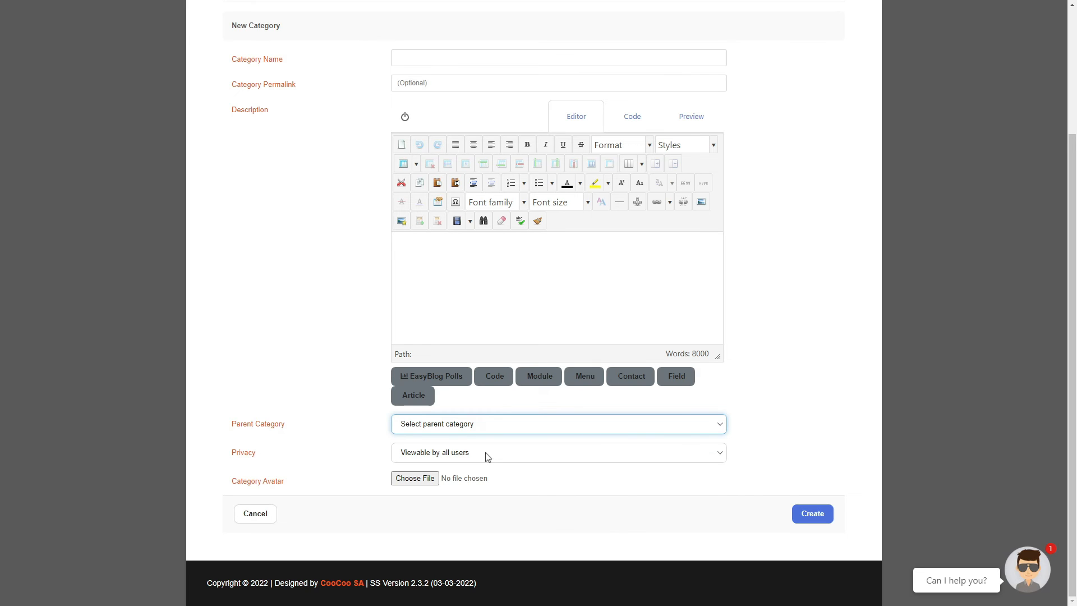
click(558, 452)
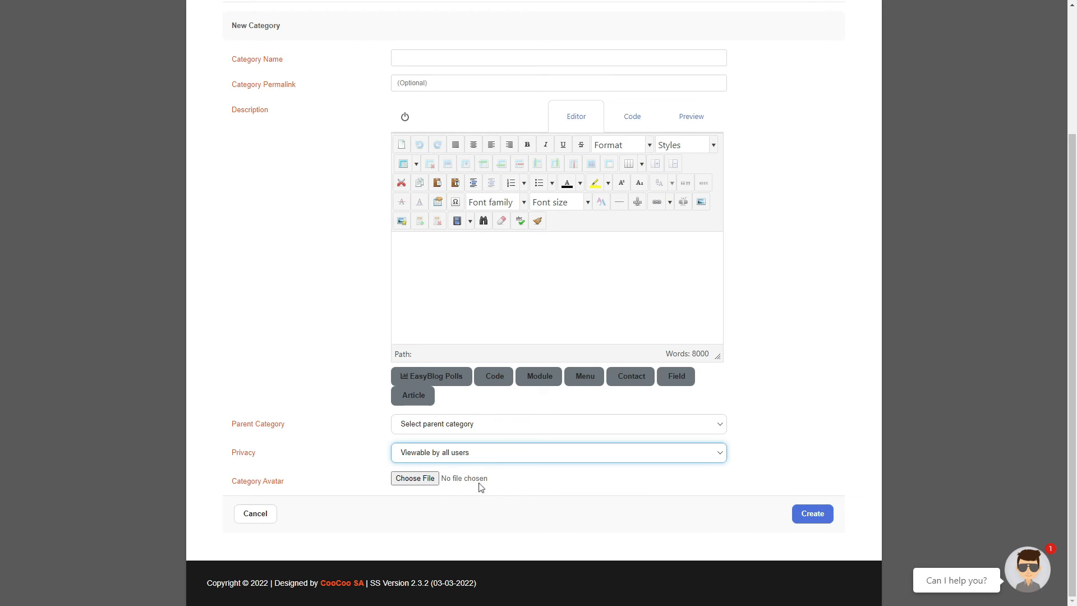
mouse_move(777, 452)
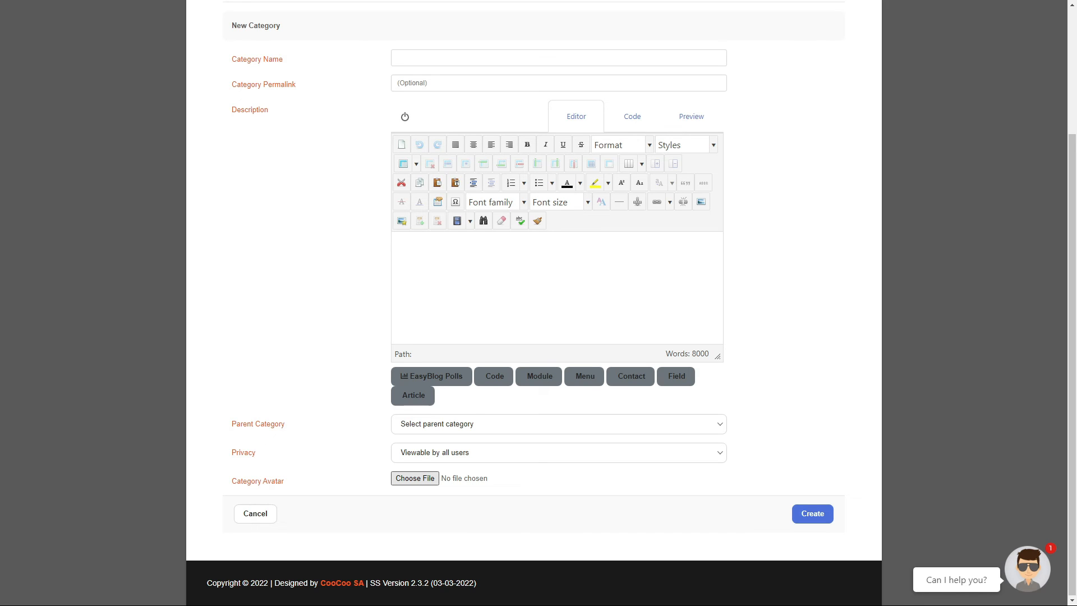
click(414, 478)
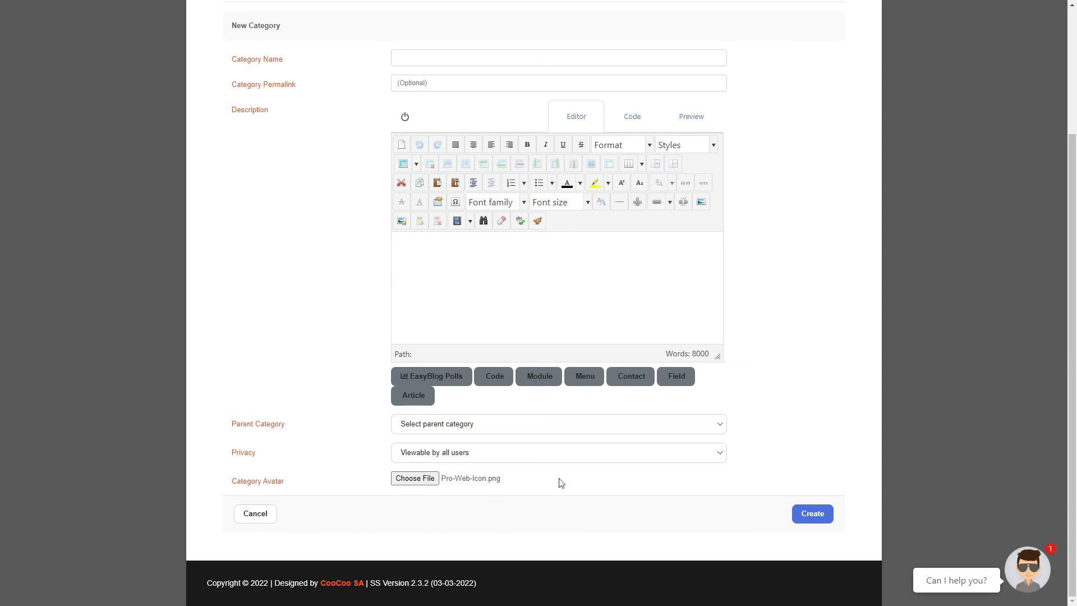
mouse_move(765, 485)
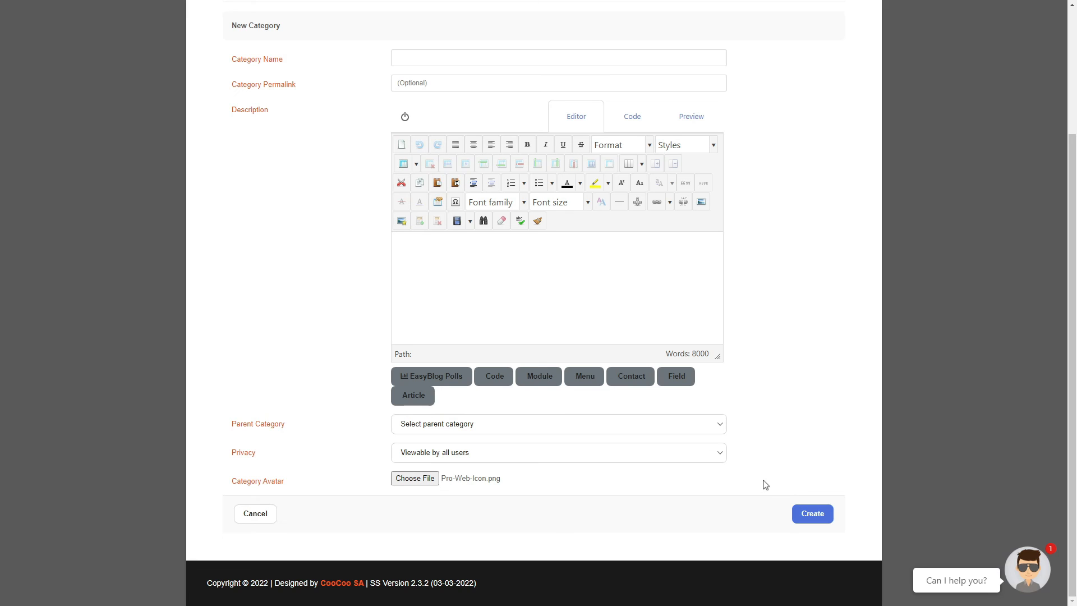
mouse_move(779, 502)
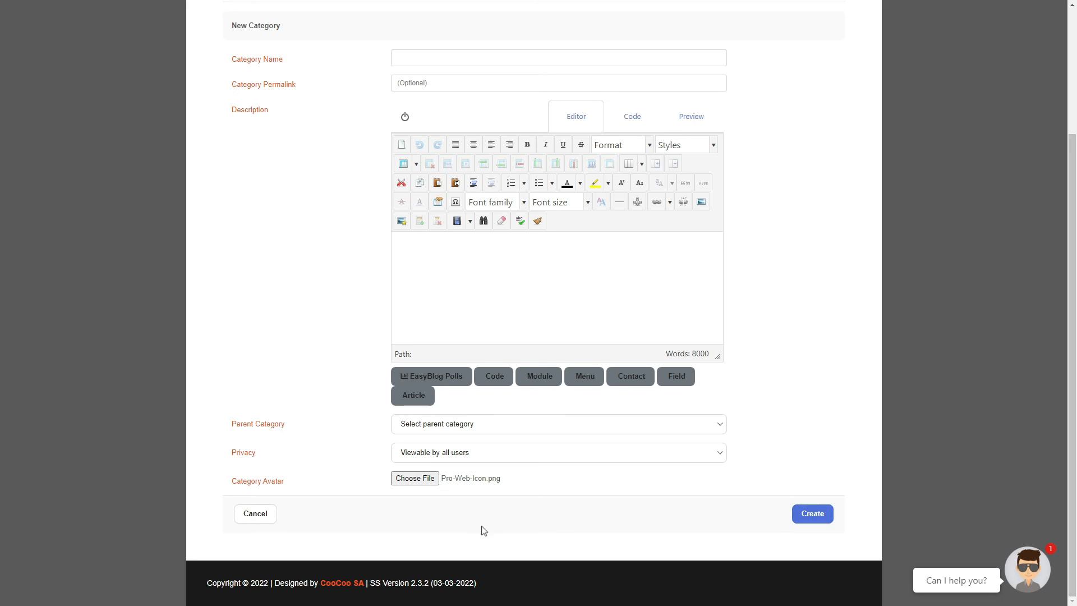
mouse_move(776, 514)
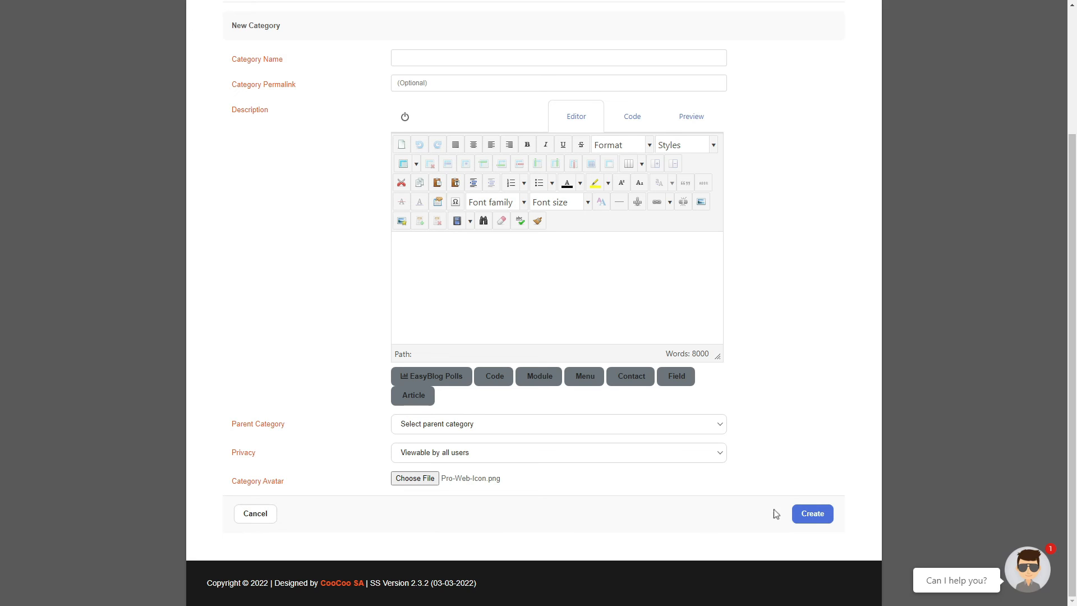
mouse_move(723, 534)
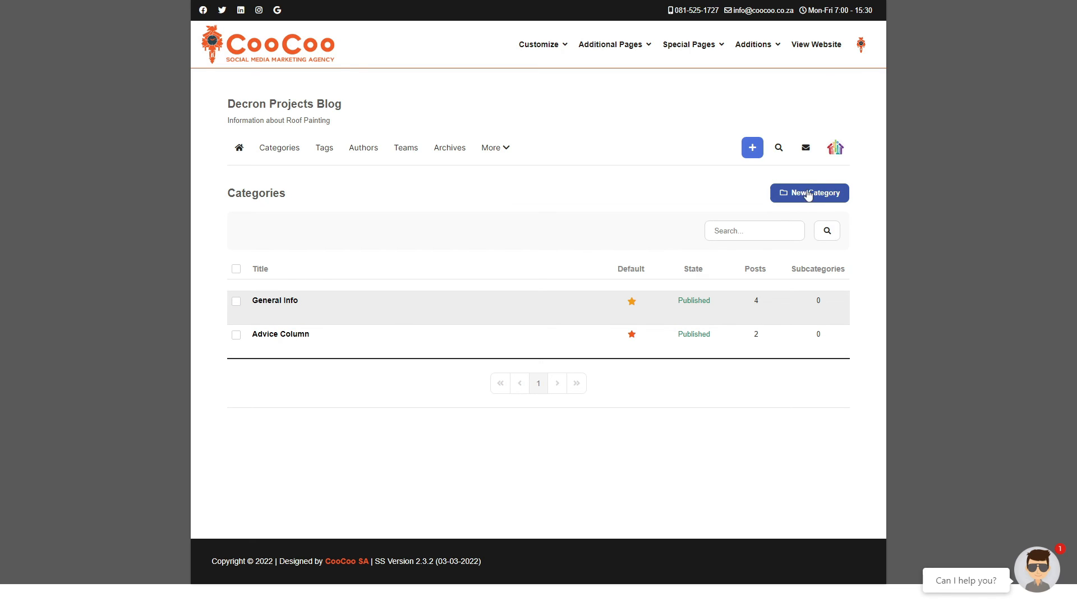
mouse_move(811, 293)
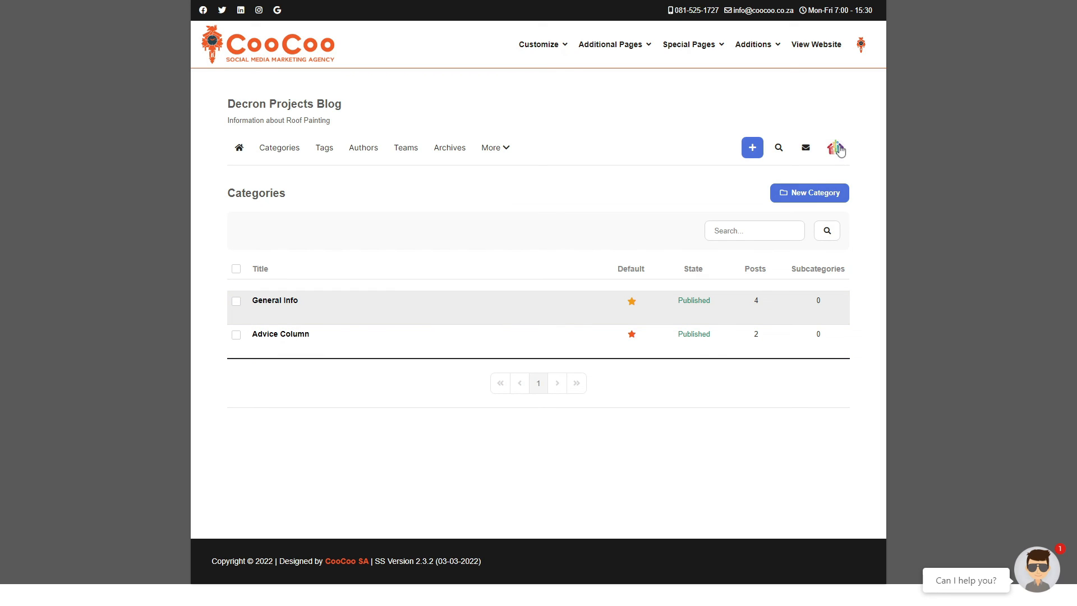
- Back on the Categories list, reopen the account menu from the profile avatar
click(835, 147)
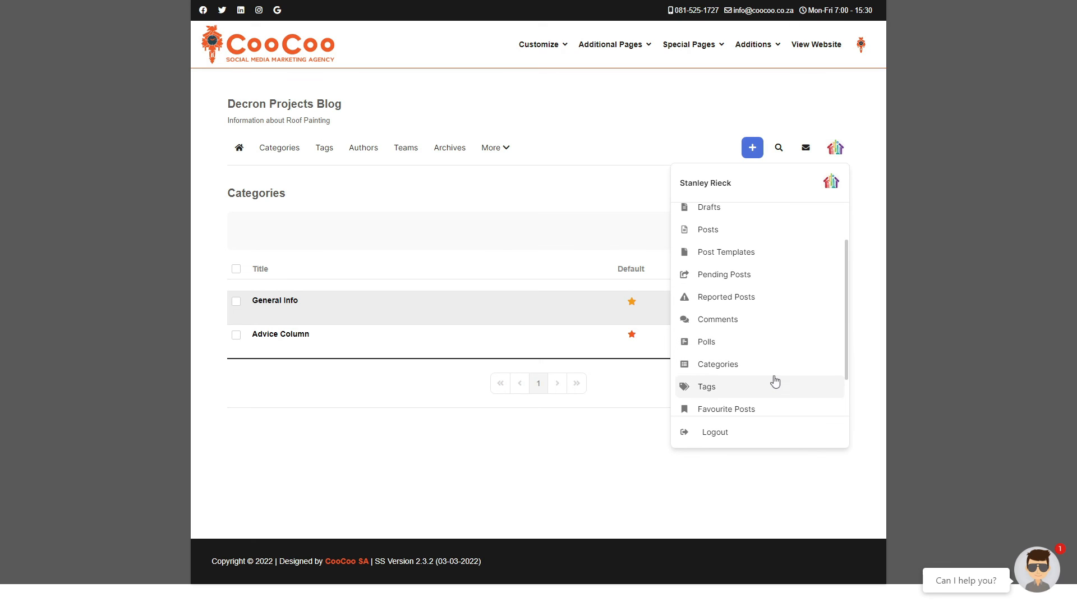
mouse_move(776, 386)
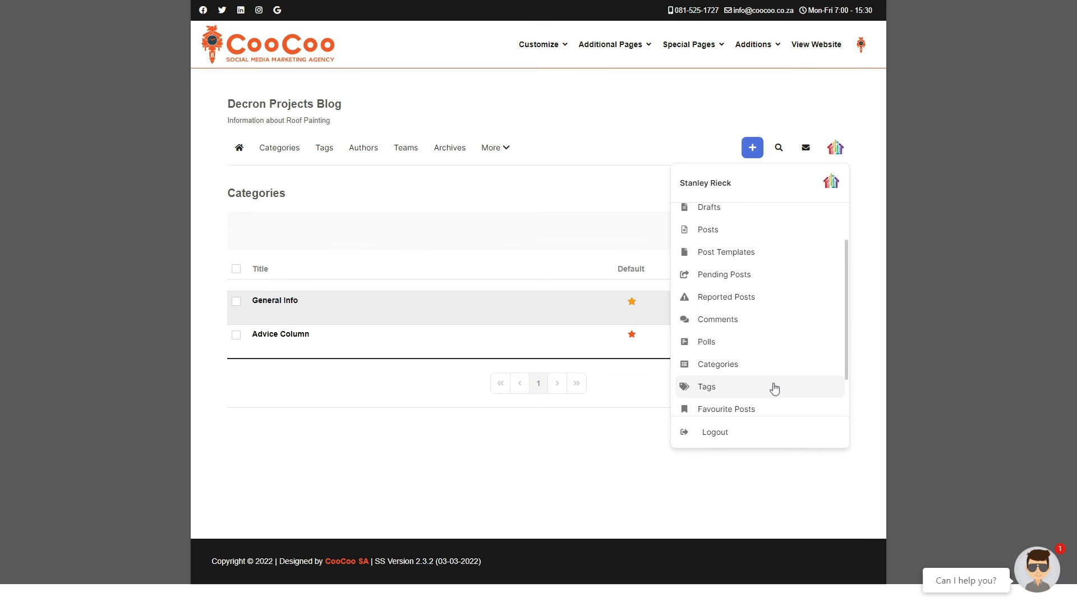
- Go to the Tags page listing Roof Painting, Roof Maintenance and Water proofing
click(707, 386)
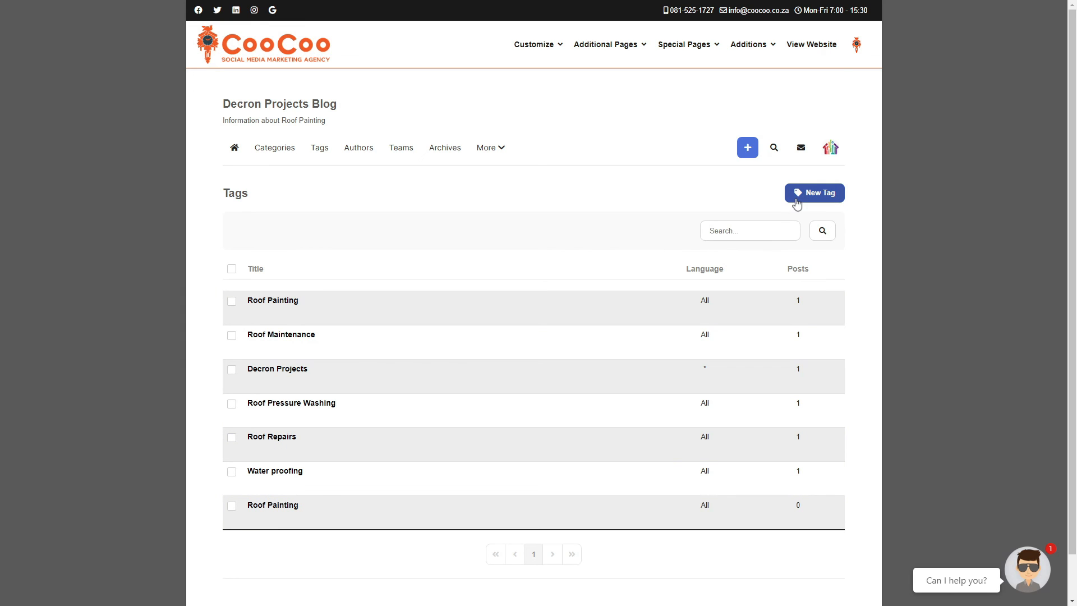
mouse_move(830, 176)
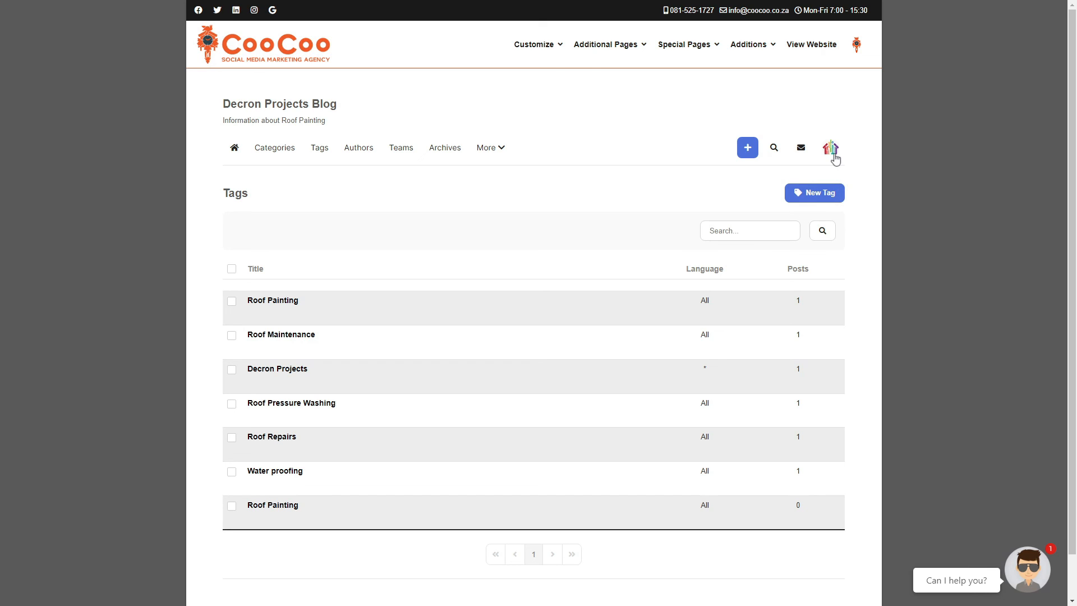
- Go to Favourite Posts via Manage, showing none yet, and reopen the account menu
click(832, 148)
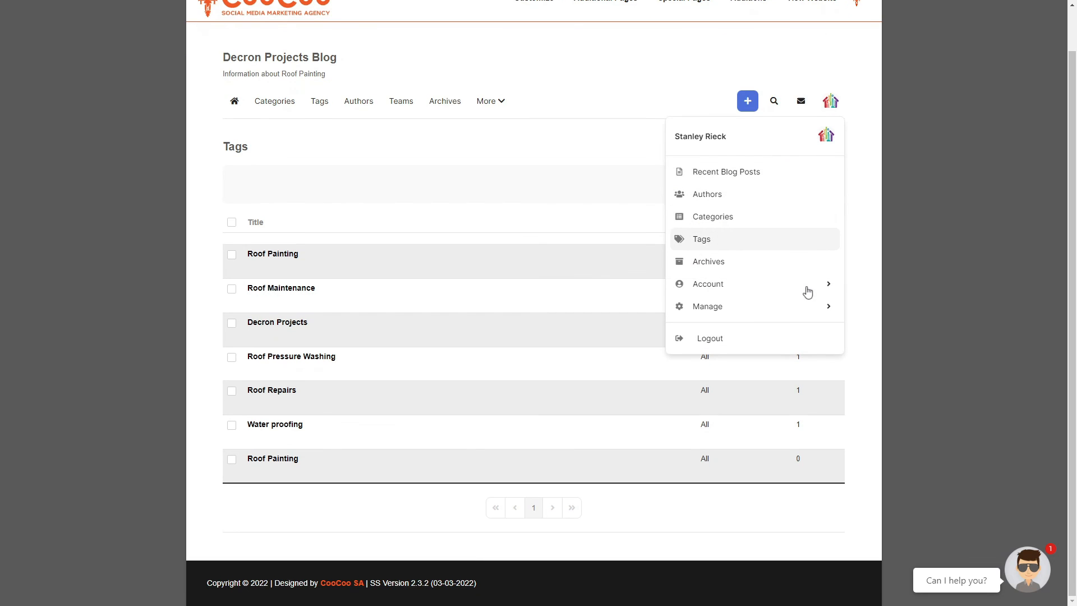
click(707, 306)
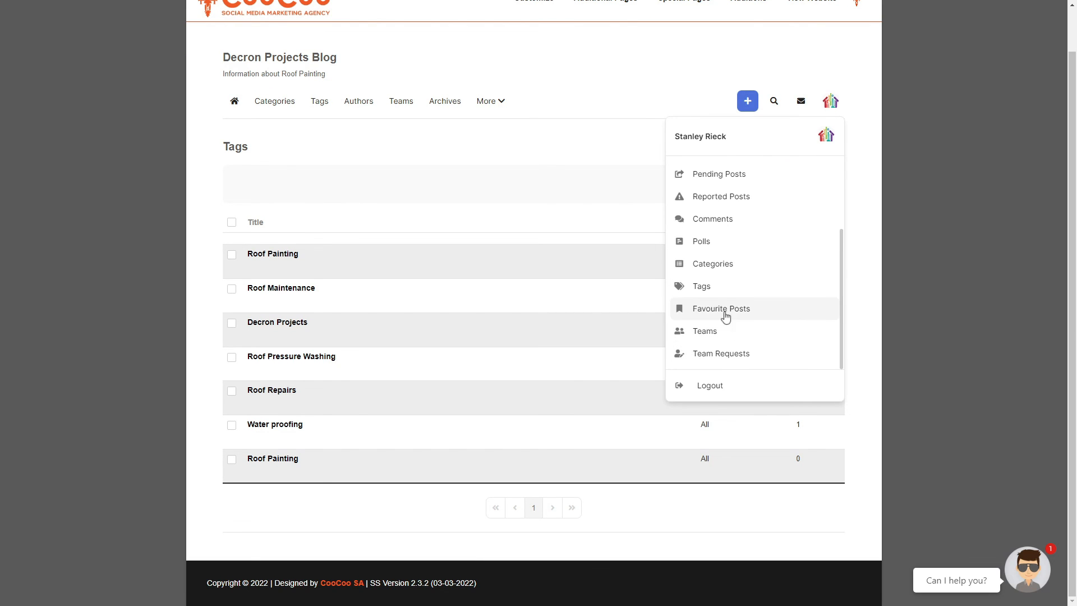
click(721, 307)
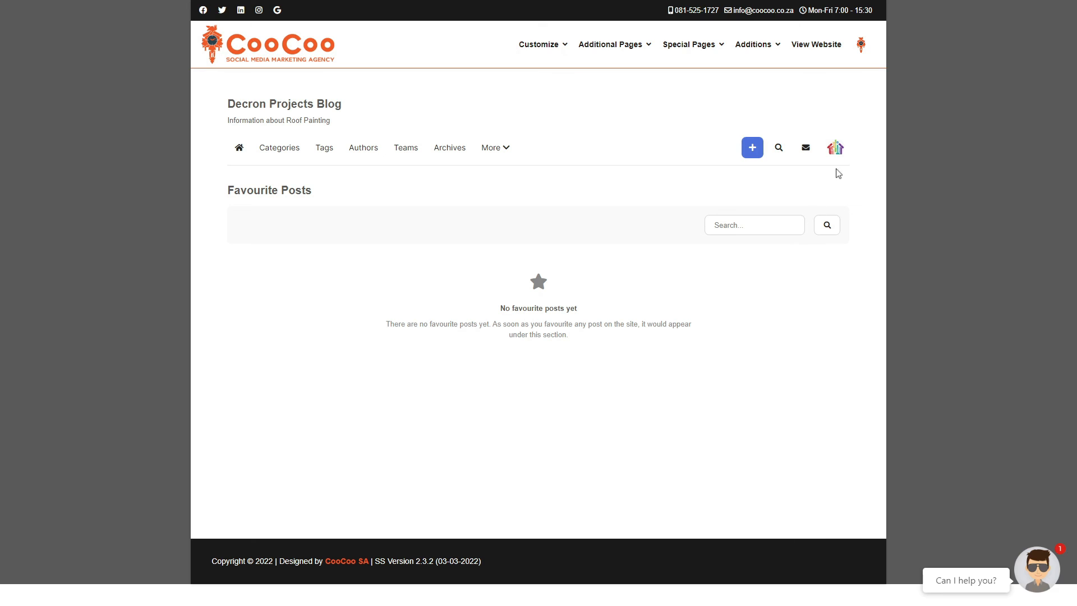
click(835, 147)
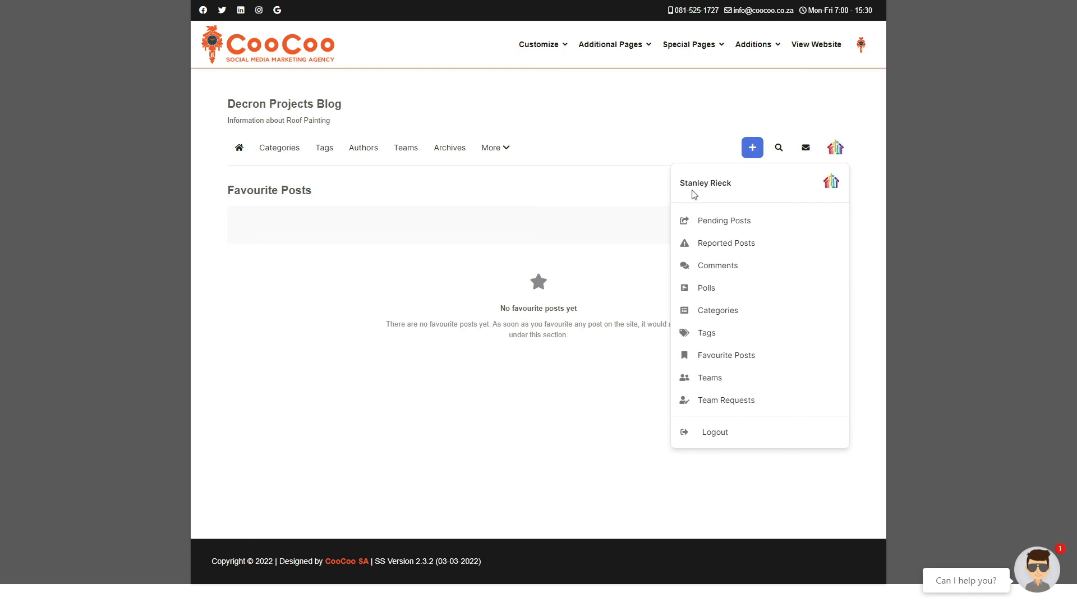
- Show the empty Team Blogs page from the account menu and reopen the menu
click(710, 377)
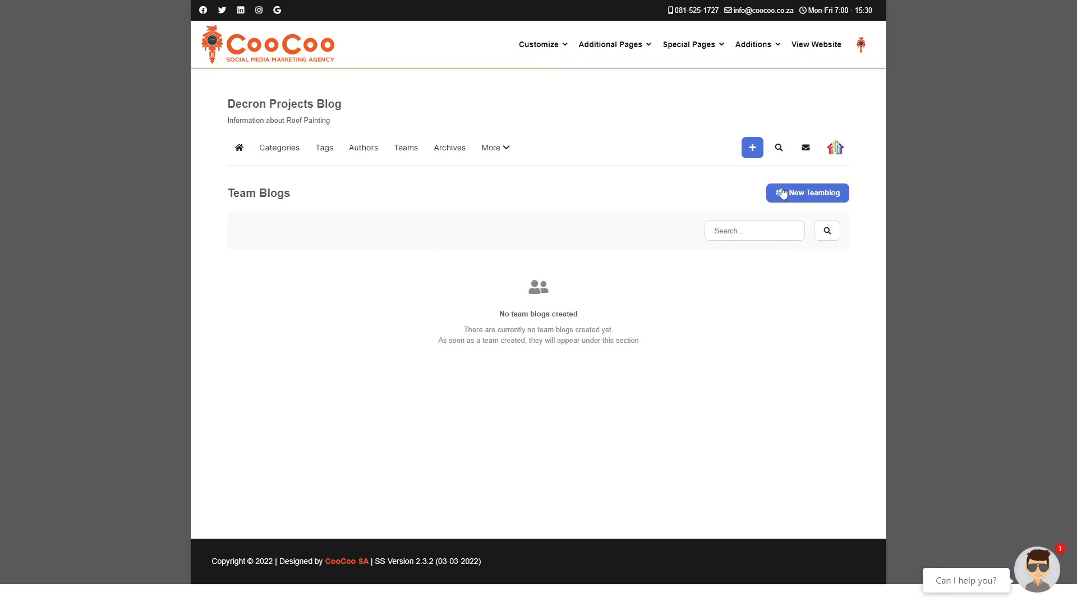
click(835, 147)
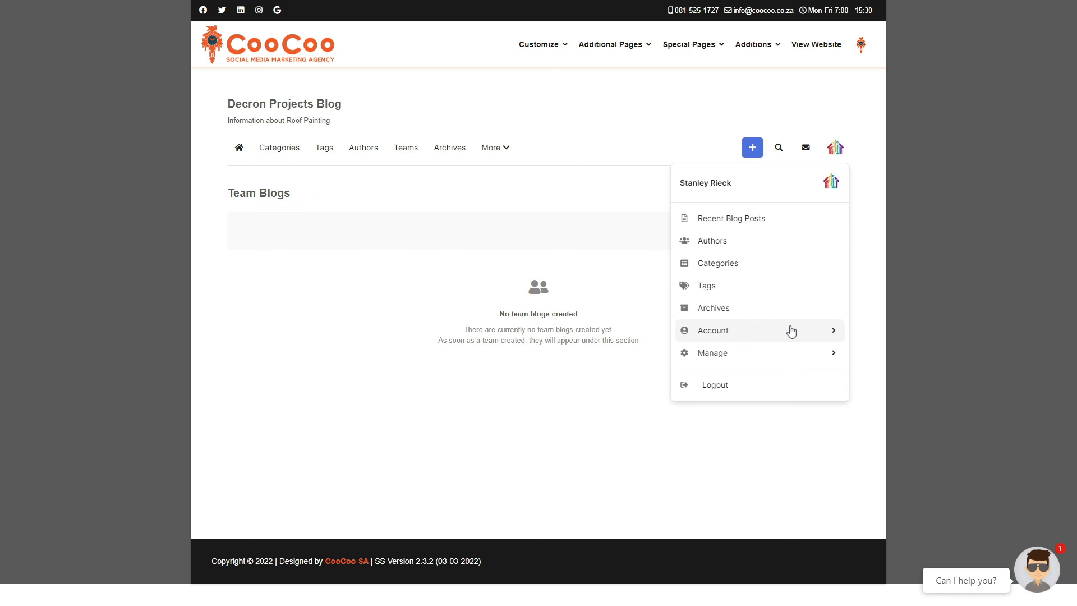
- Expand the Account entry to reveal Edit Profile and Subscriptions
click(712, 330)
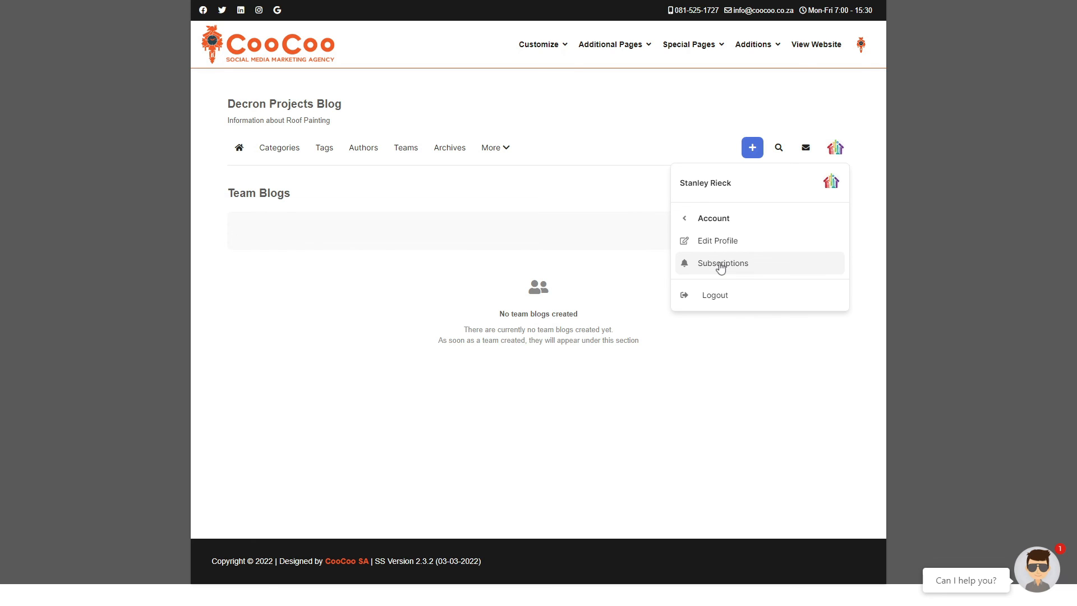
mouse_move(715, 295)
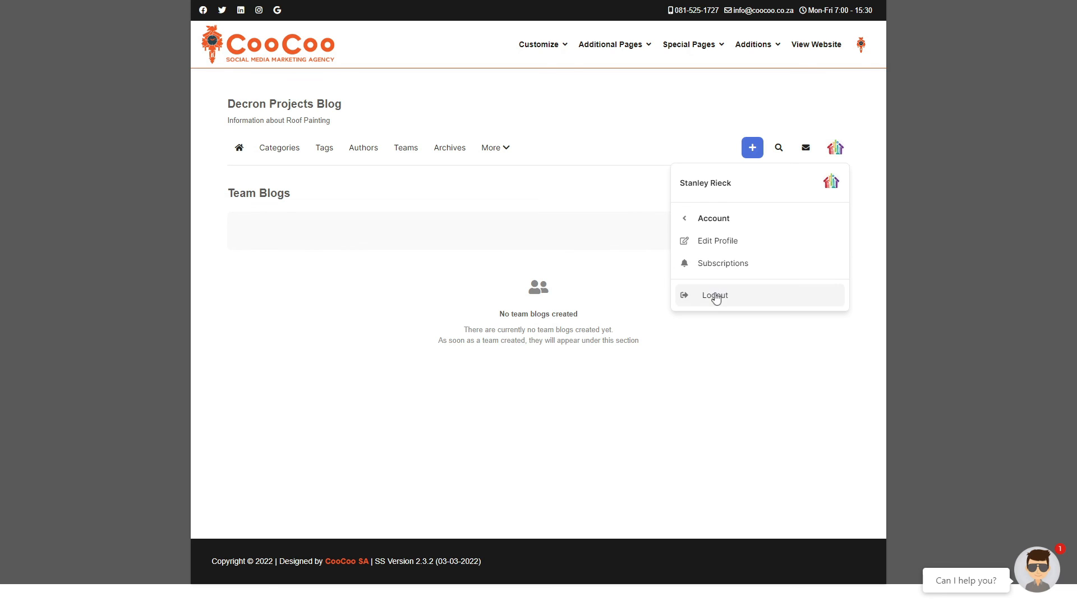
mouse_move(708, 339)
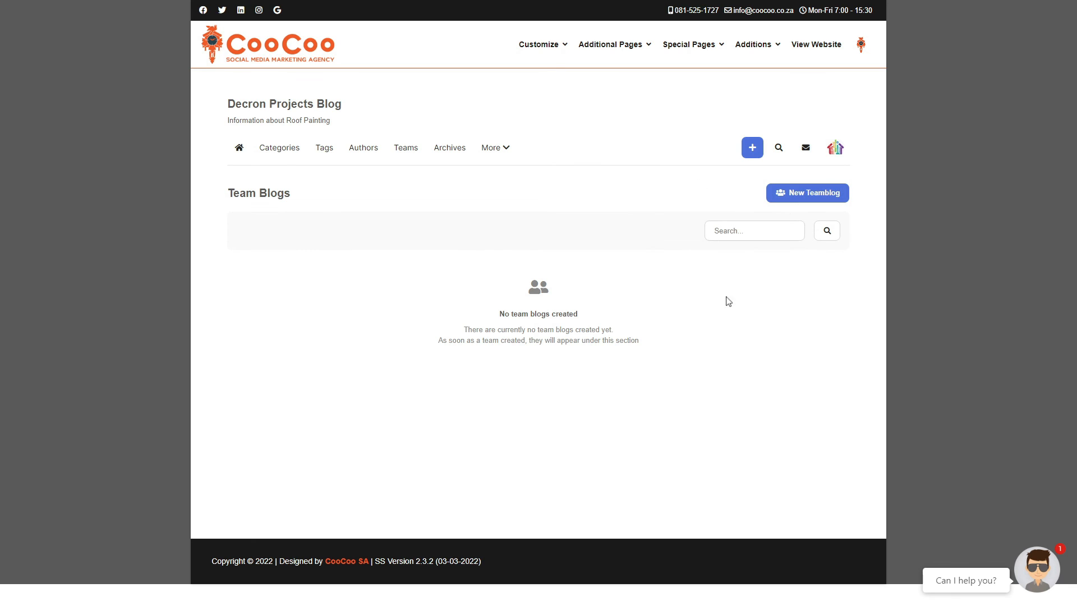
mouse_move(790, 194)
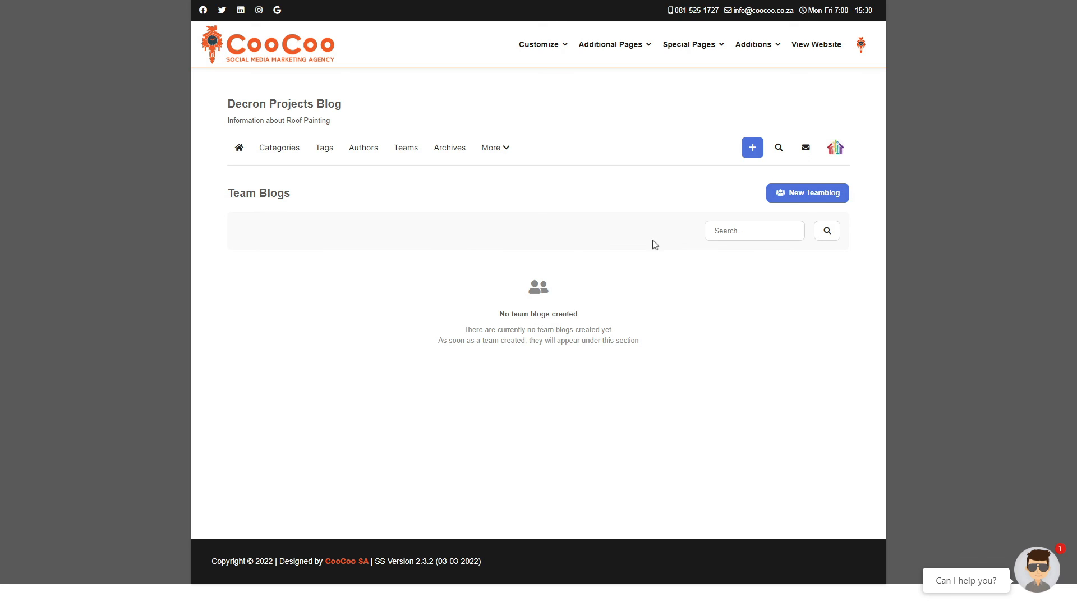
mouse_move(493, 149)
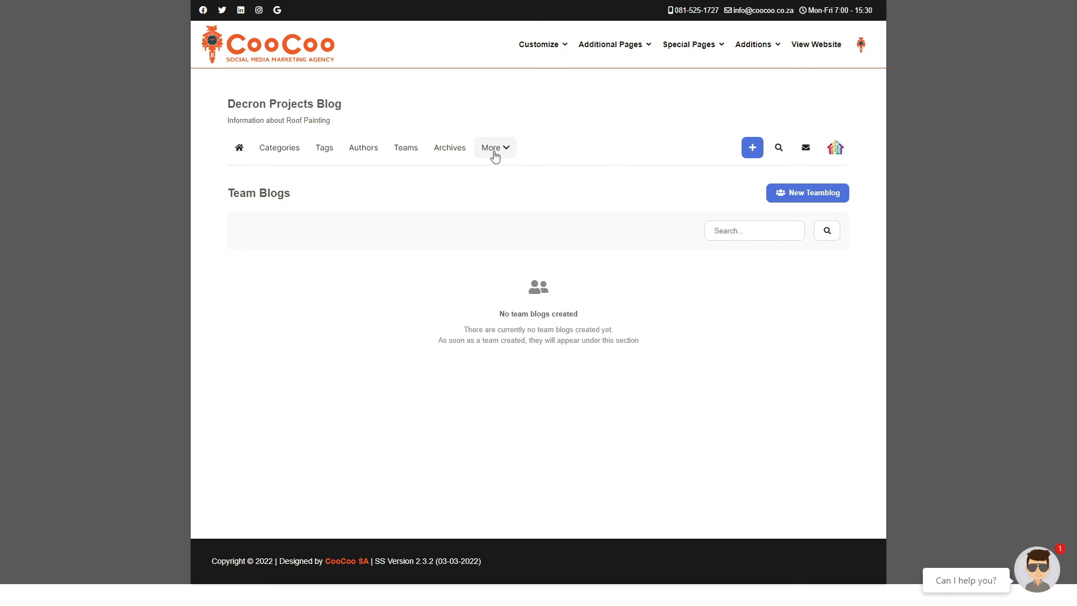